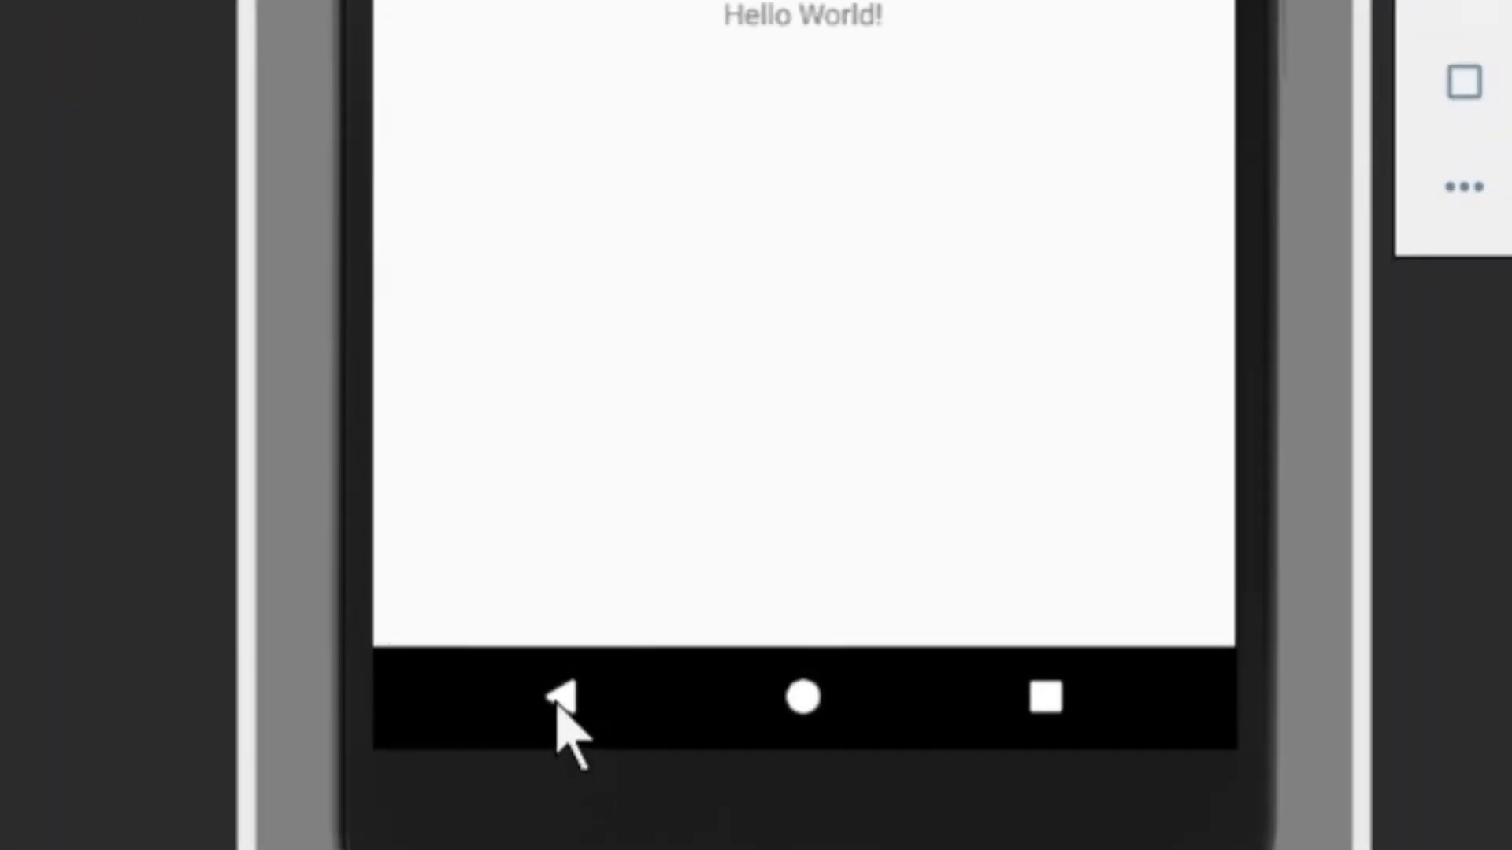
# Press back three times in the running app to test exiting
pyautogui.click(564, 696)
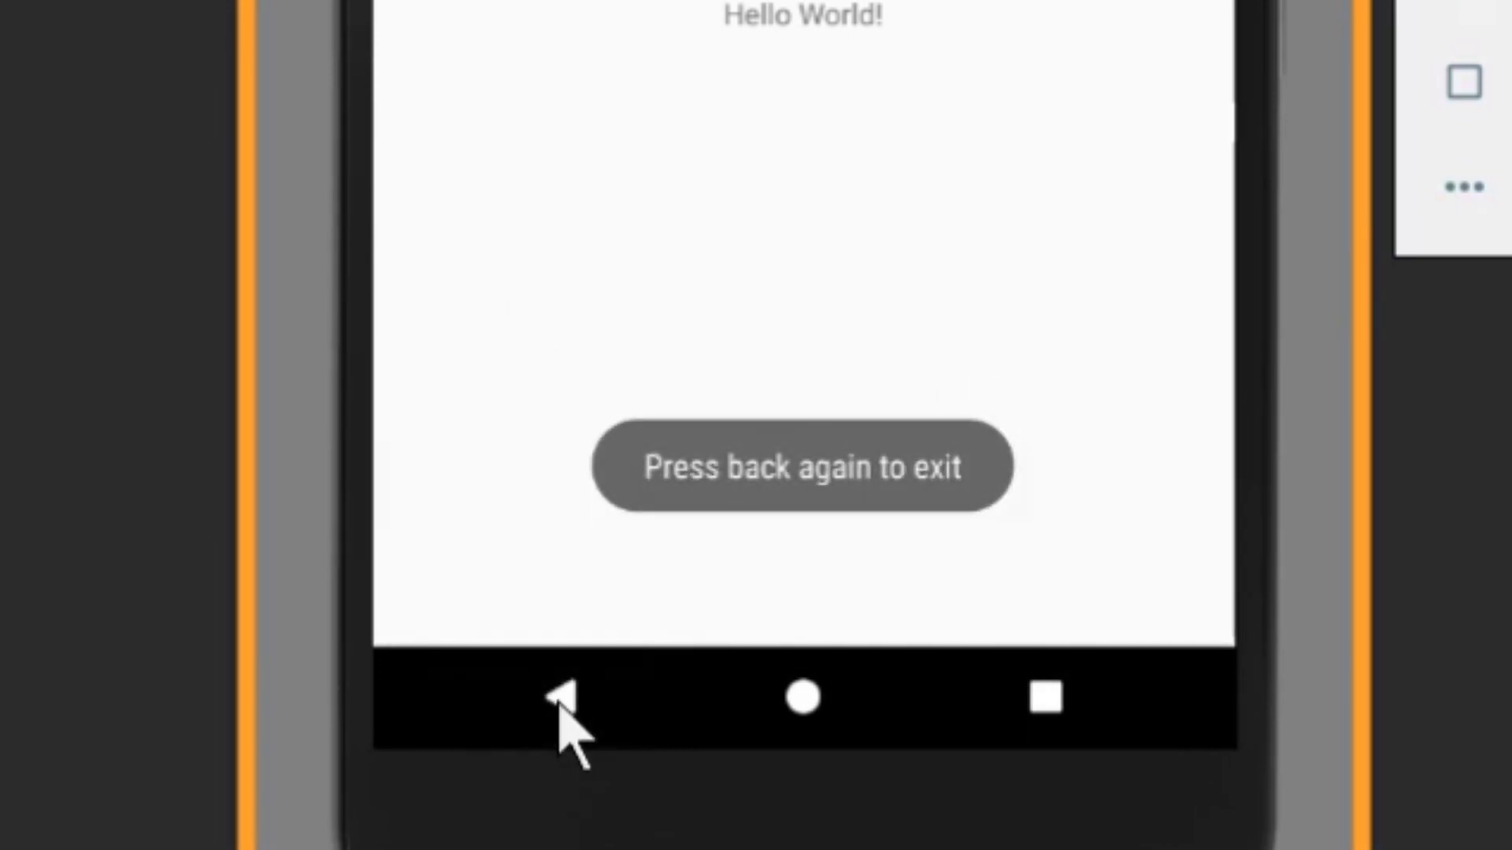
pyautogui.click(560, 699)
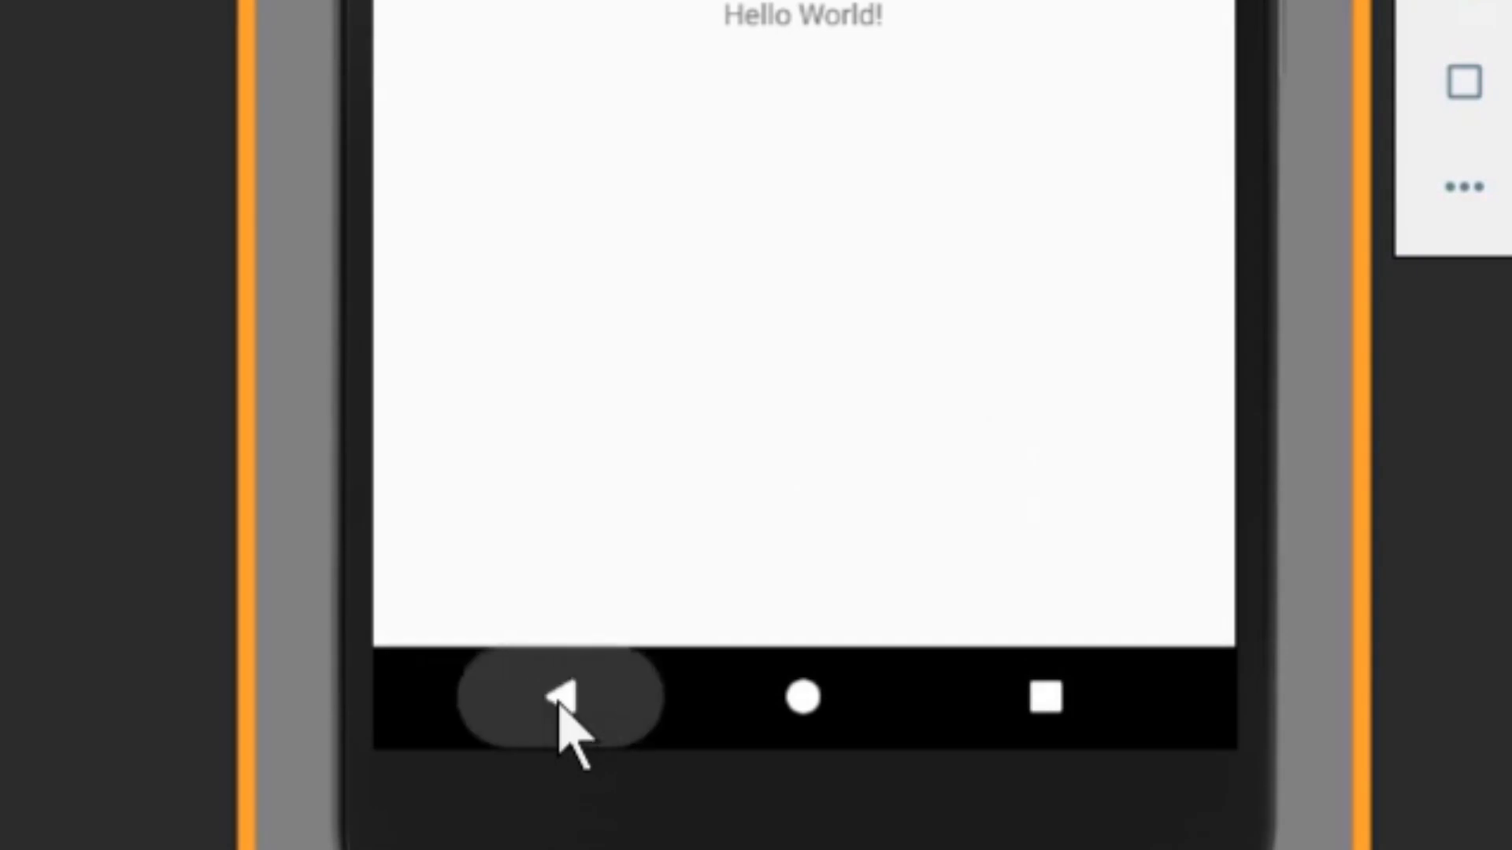
pyautogui.click(563, 699)
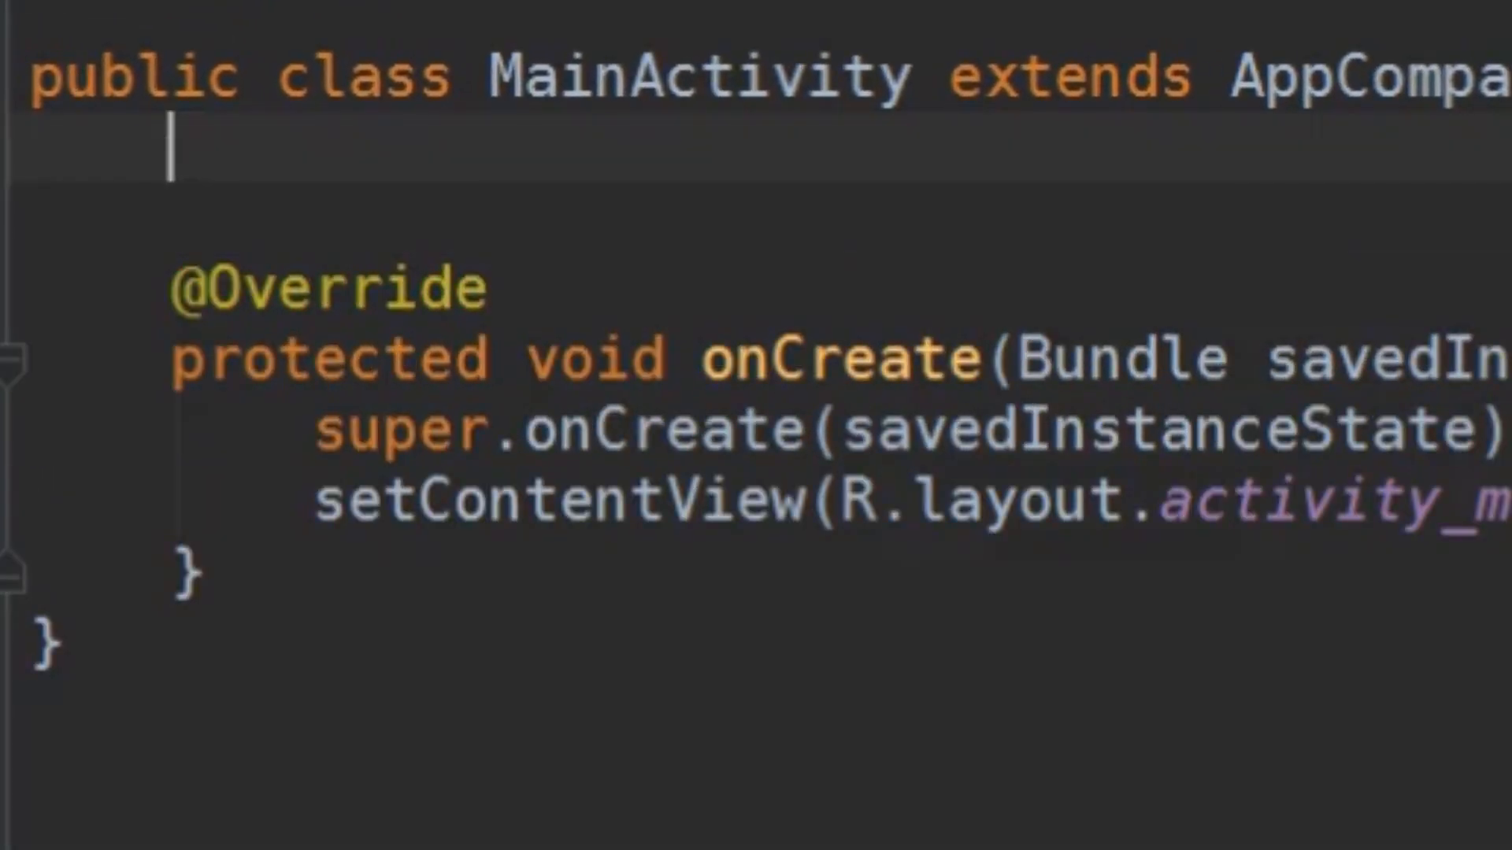
# Declare the field 'private long backPressedTime;' at the top of MainActivity
pyautogui.write('private')
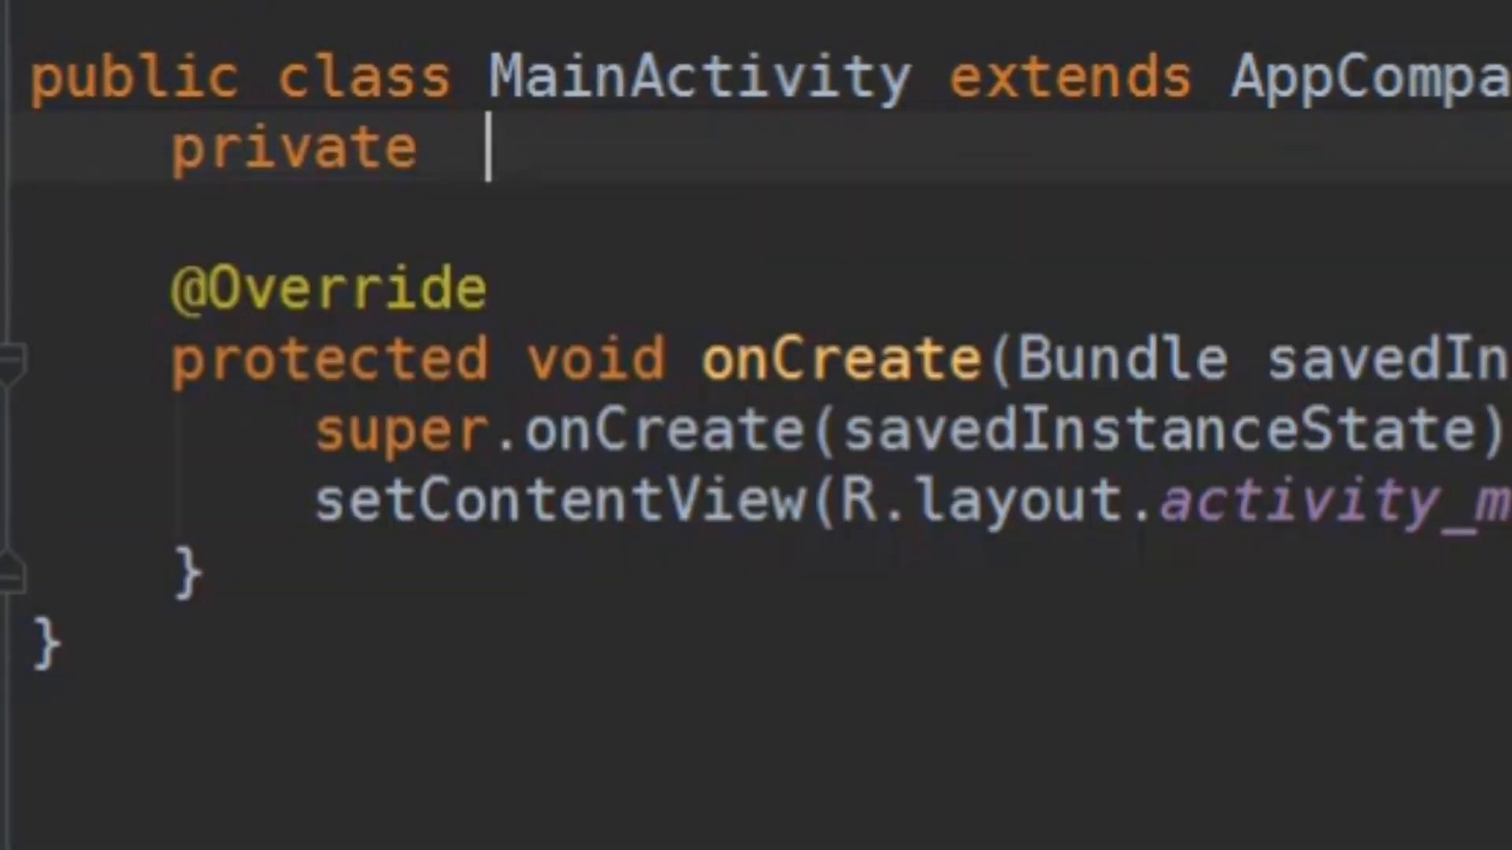
pyautogui.write('long bacj')
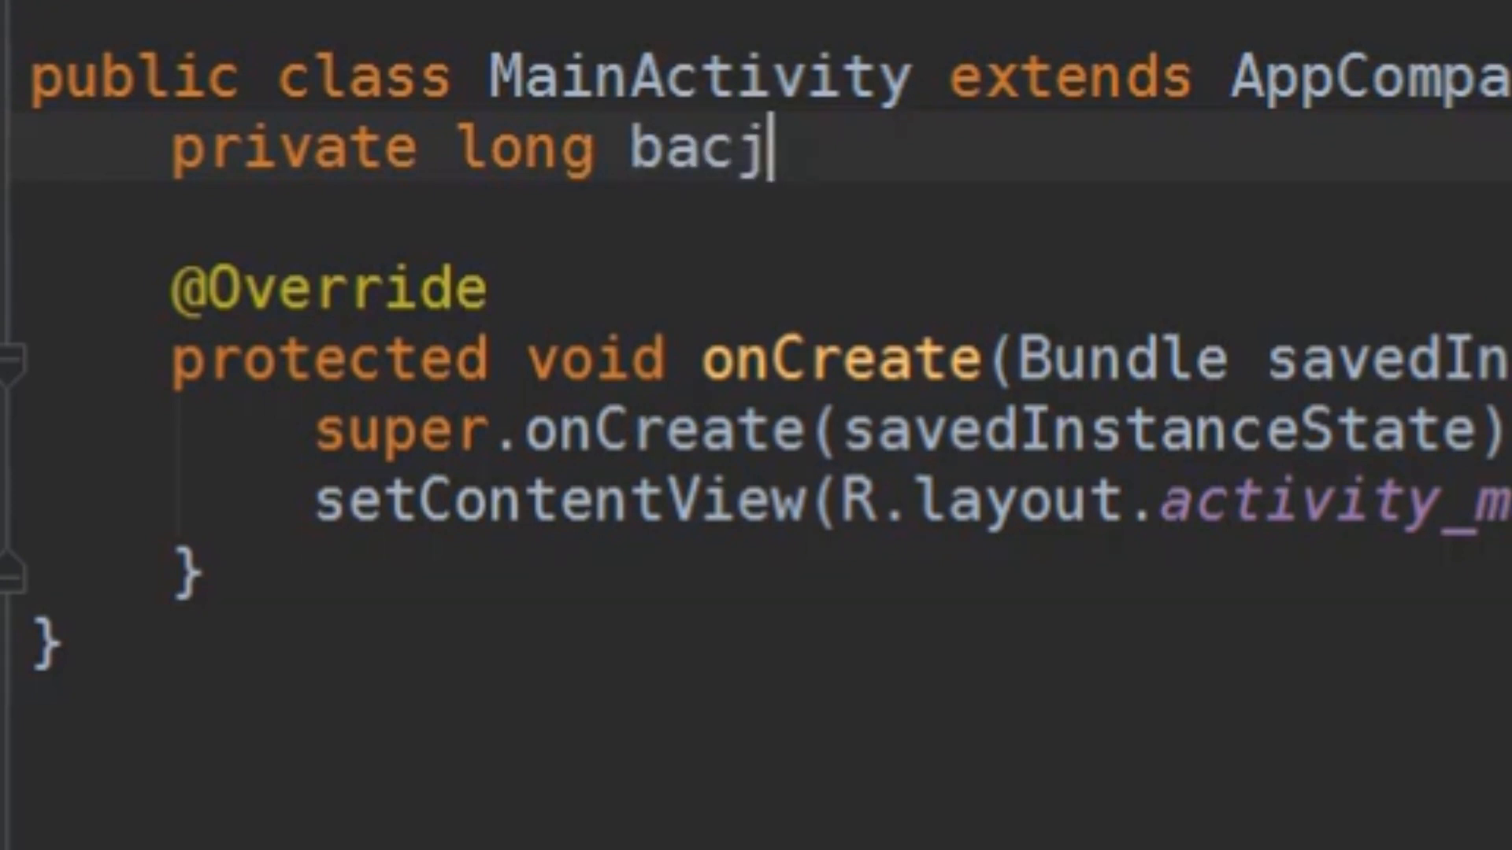
pyautogui.write('kPressed')
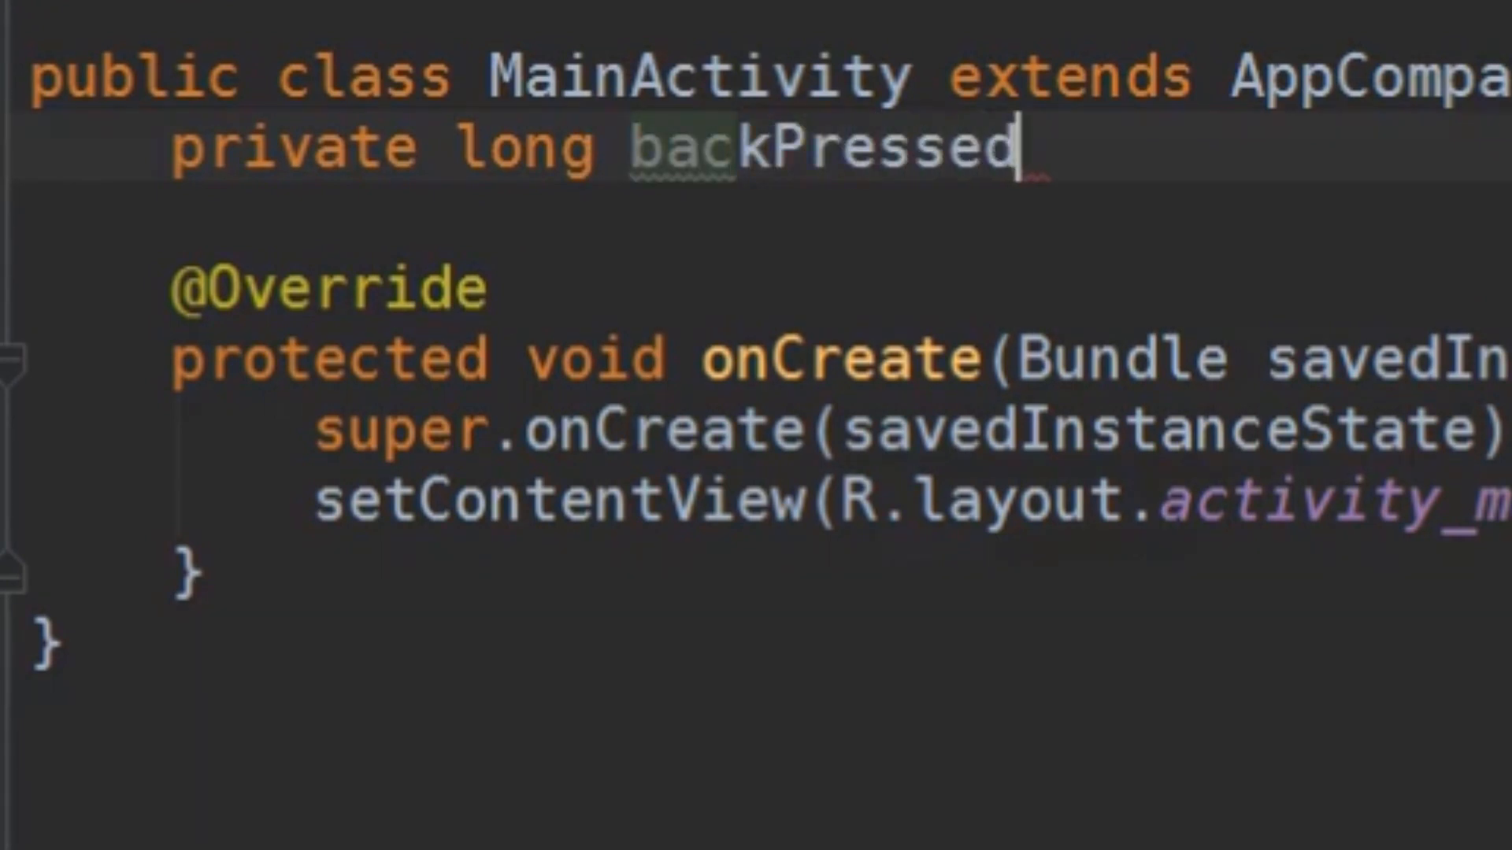
pyautogui.write('Time;')
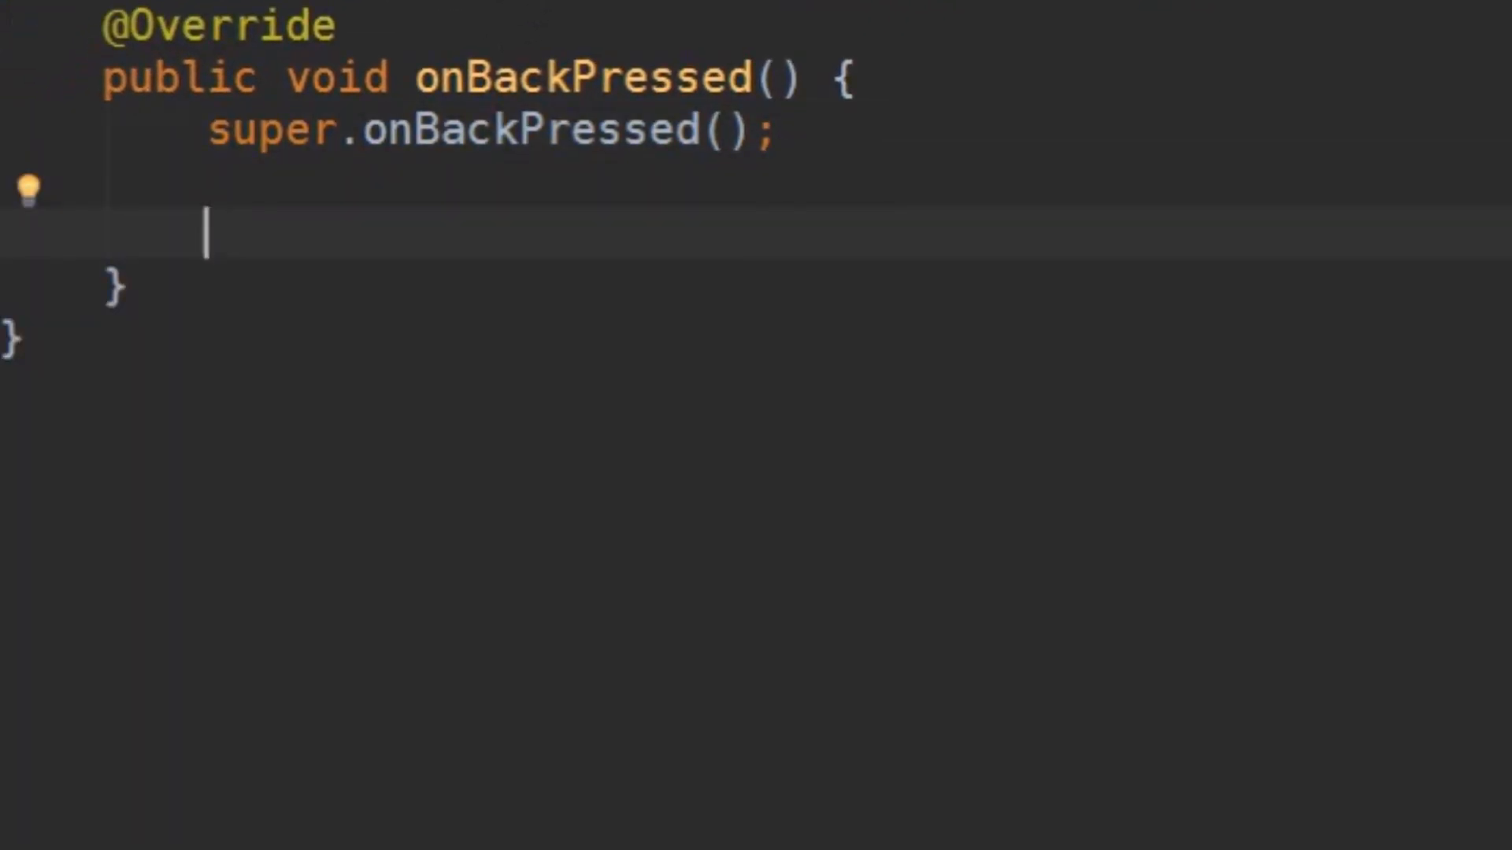
# Assign System.currentTimeMillis() to backPressedTime inside onBackPressed, using autocomplete
pyautogui.write('backPressedTime')
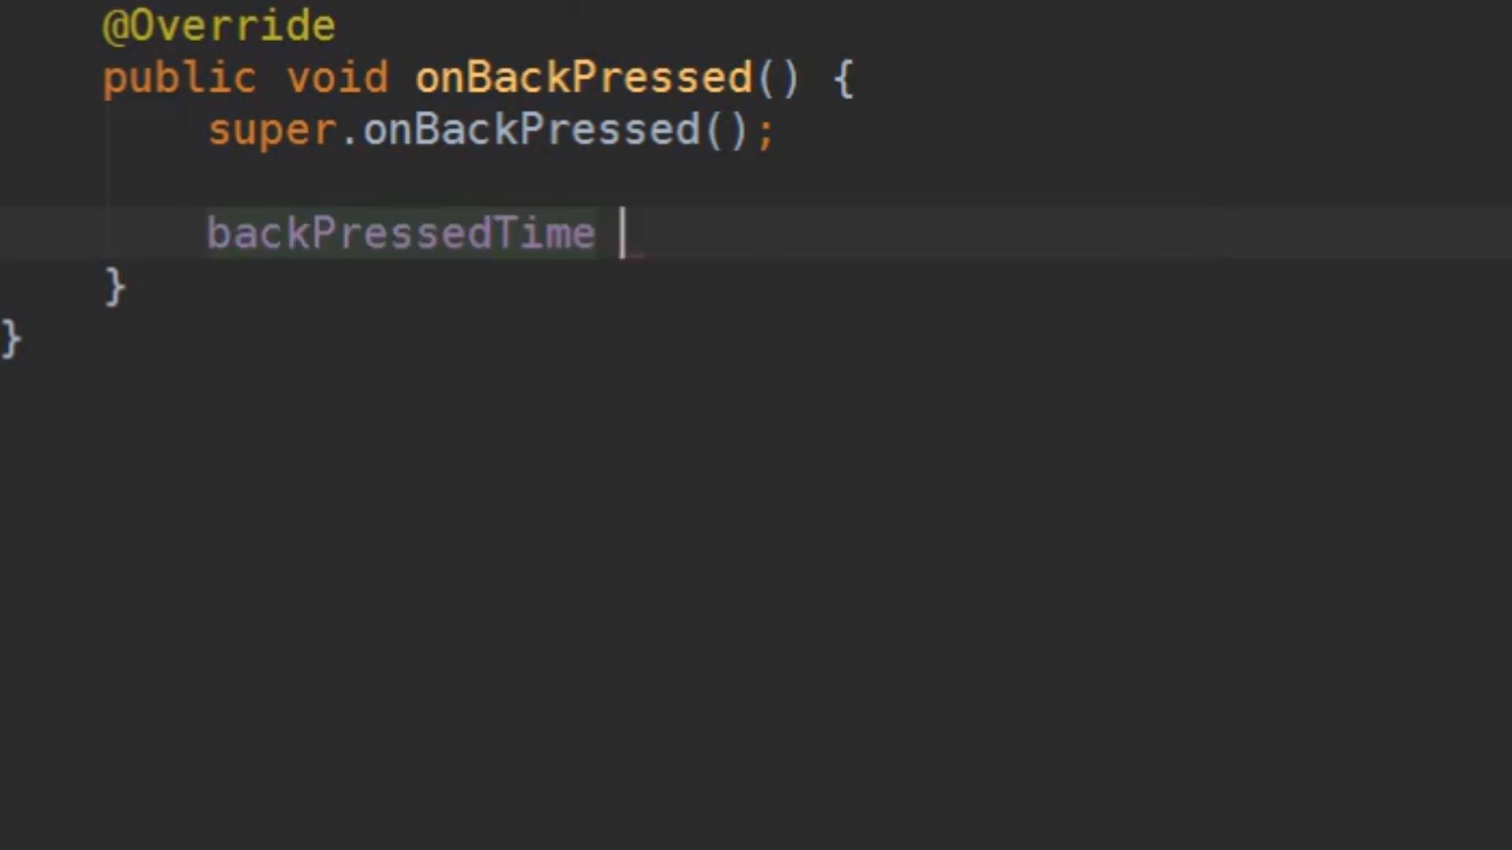
pyautogui.write('= System.c')
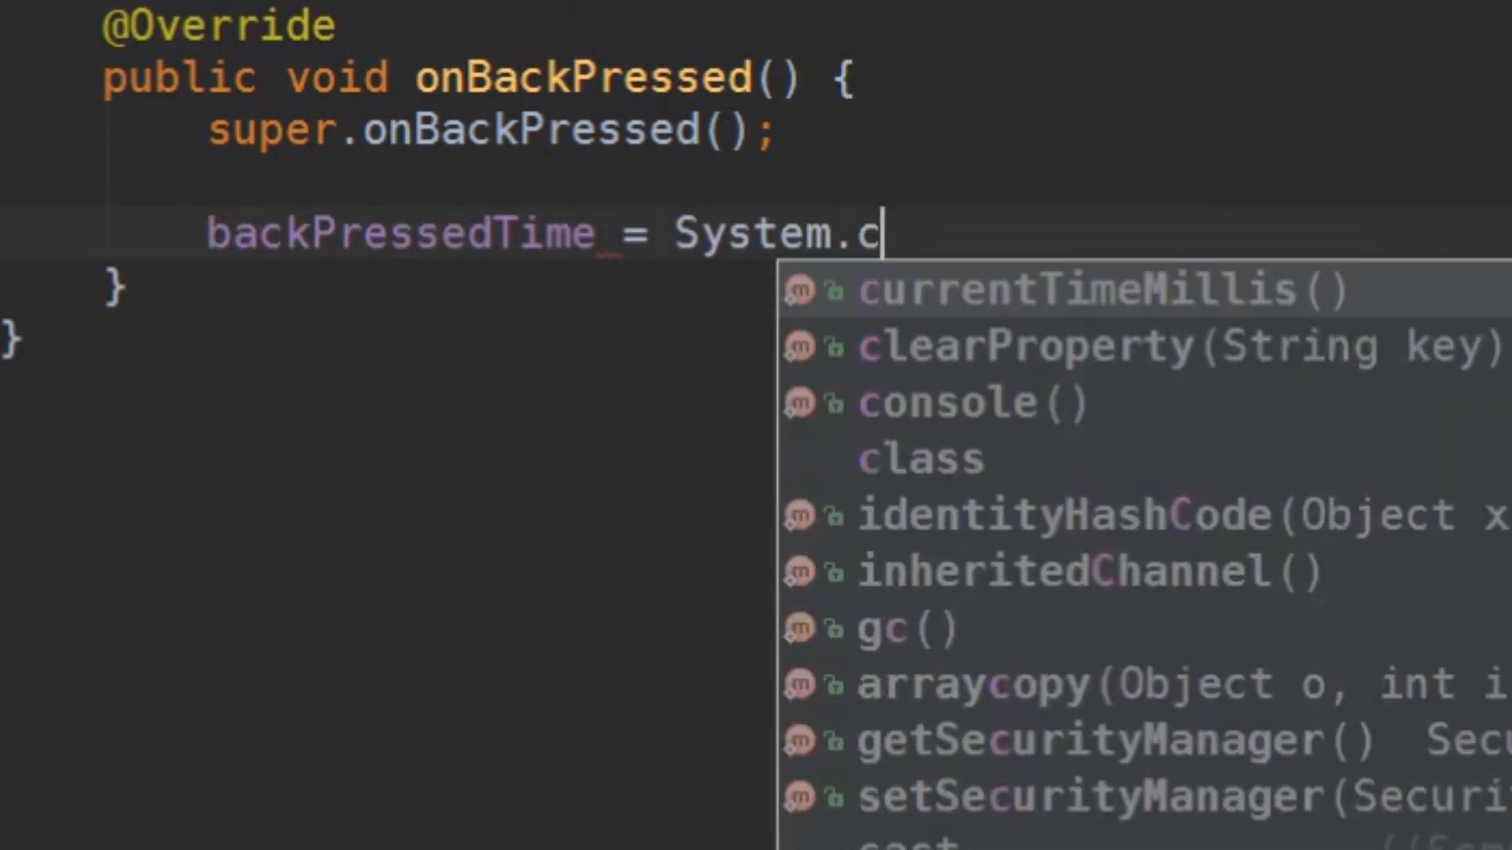
pyautogui.click(1061, 288)
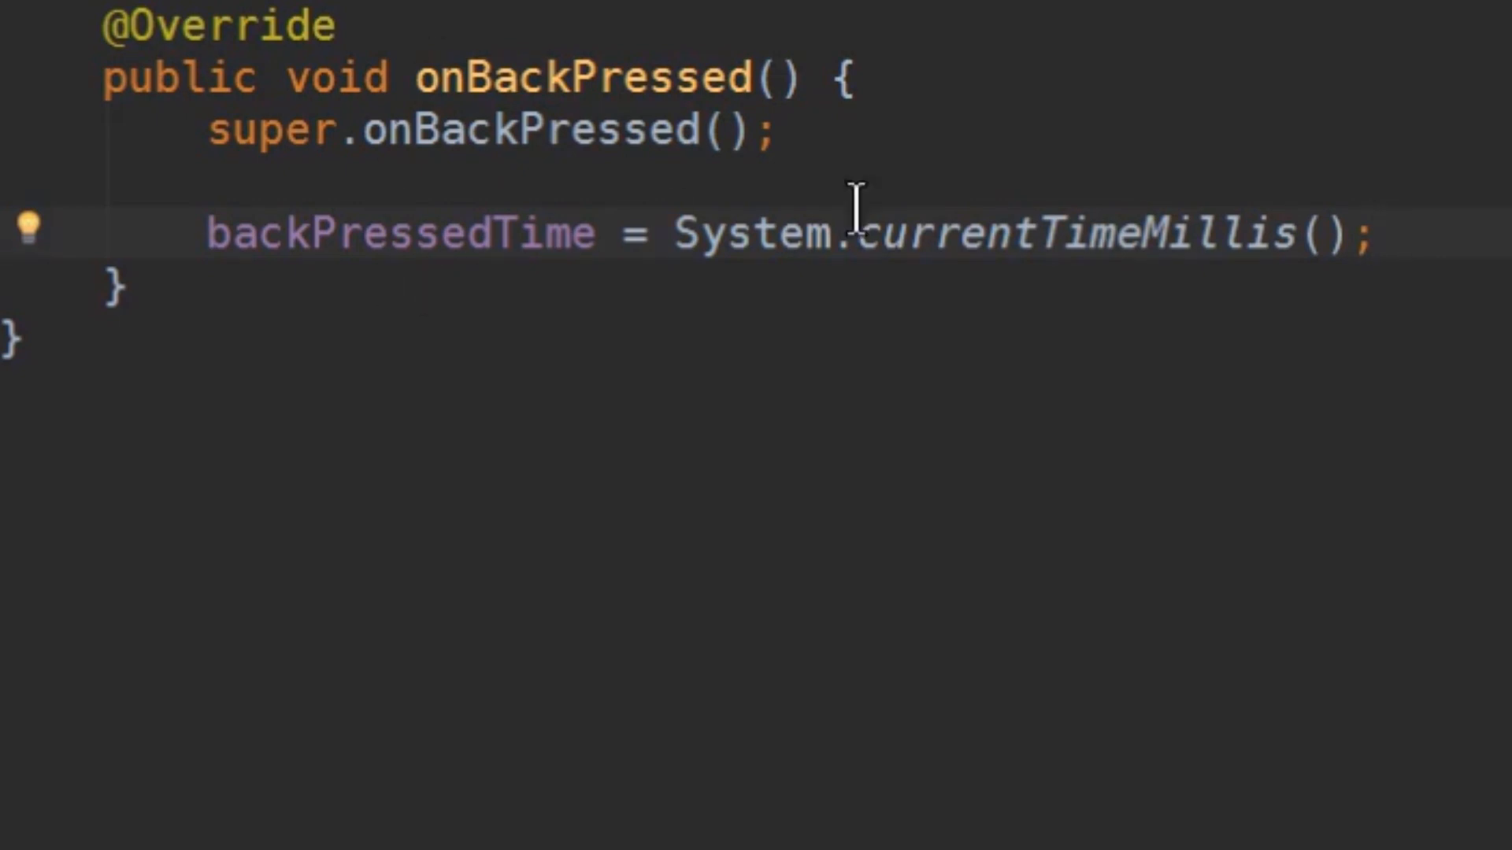
pyautogui.moveTo(972, 270)
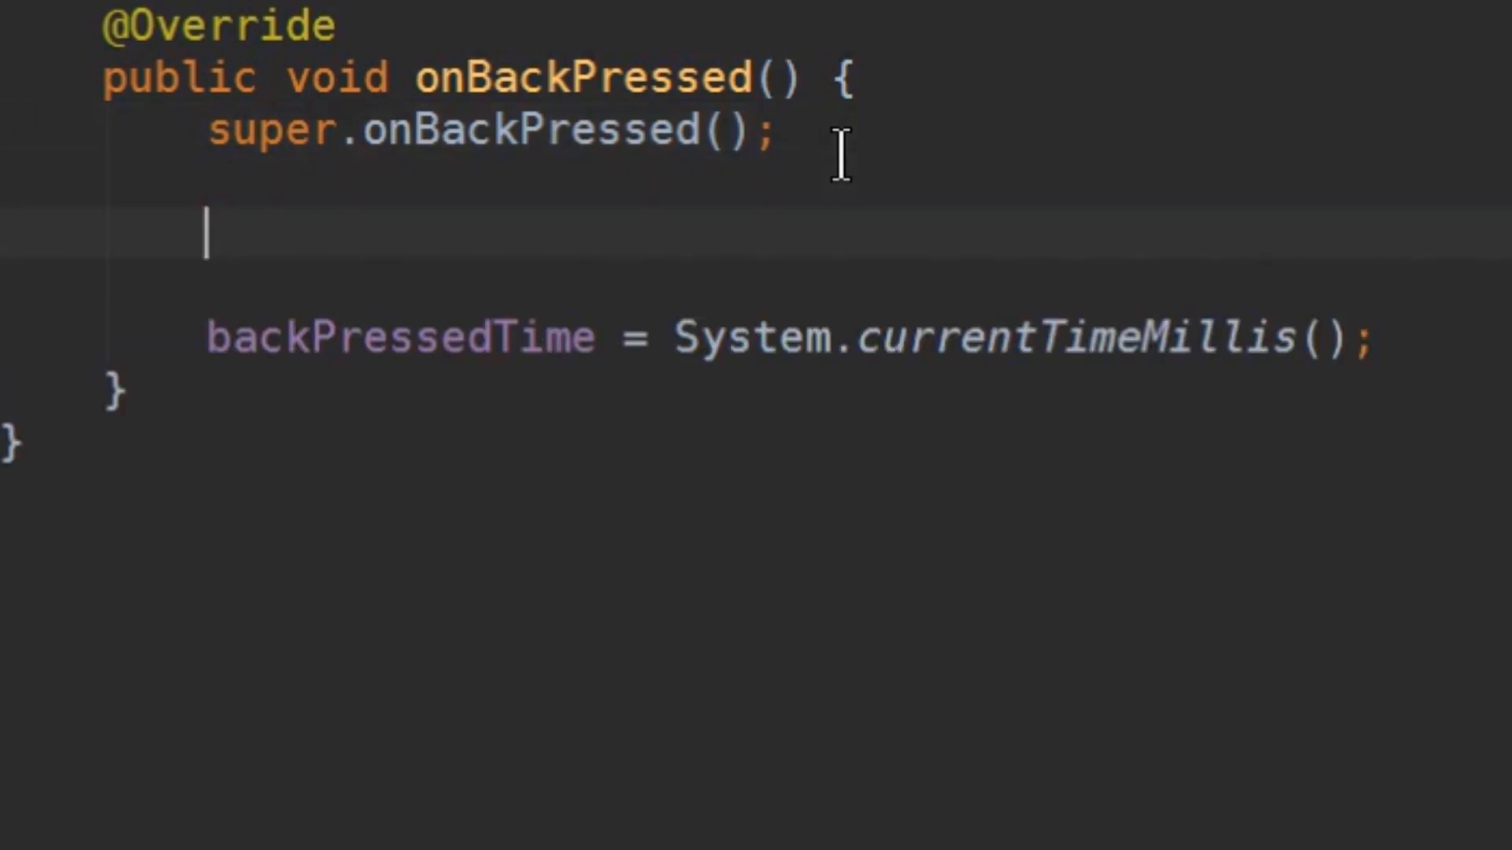
# Wrap super.onBackPressed() and 'return;' in 'if (backPressedTime + 2000 > System.currentTimeMillis())', starting an else
pyautogui.write('if (backPressedTime')
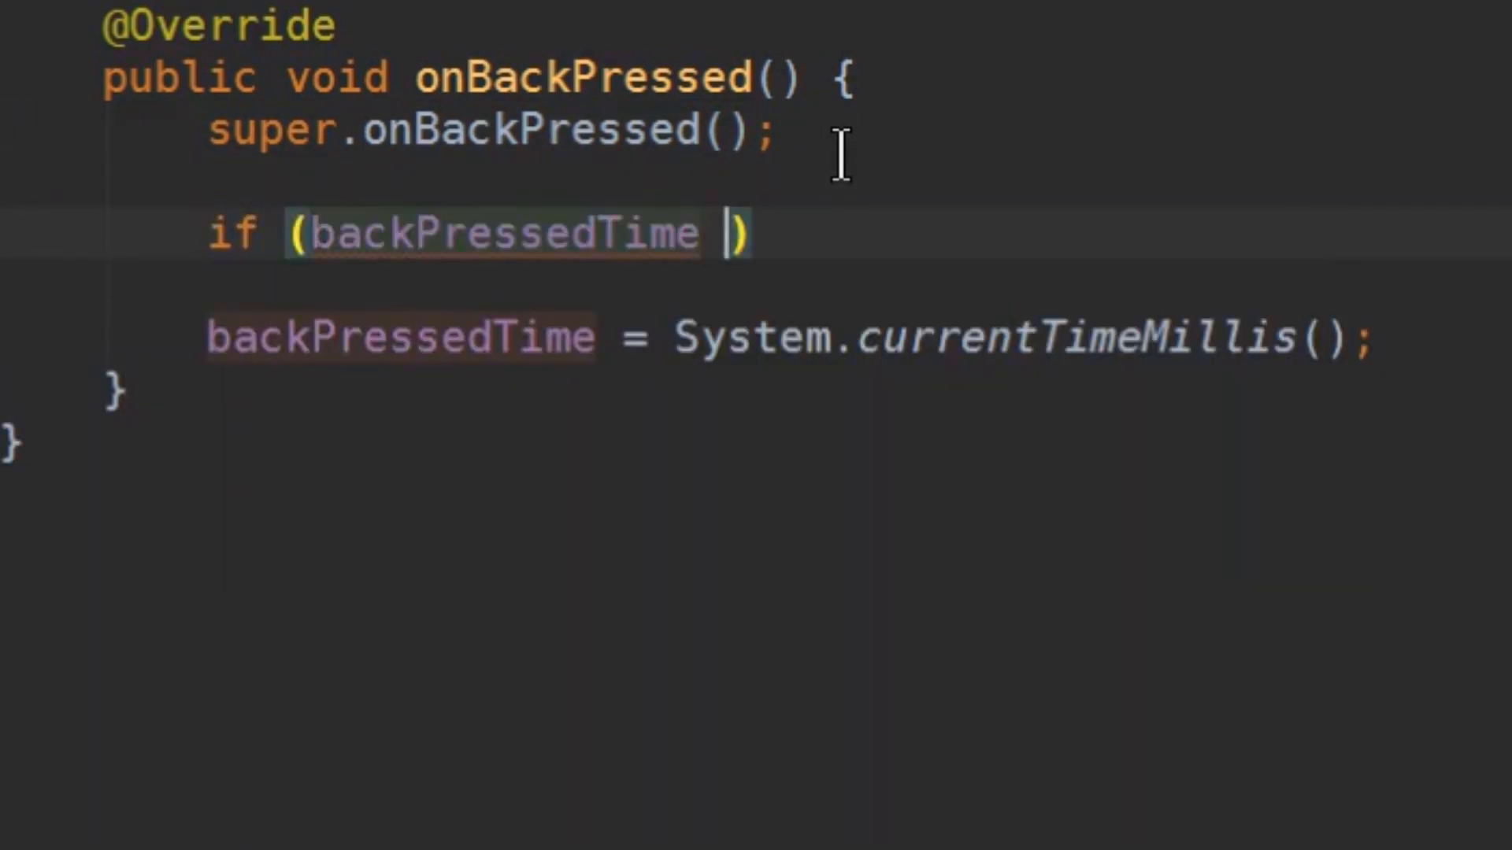
pyautogui.write('+ 2000')
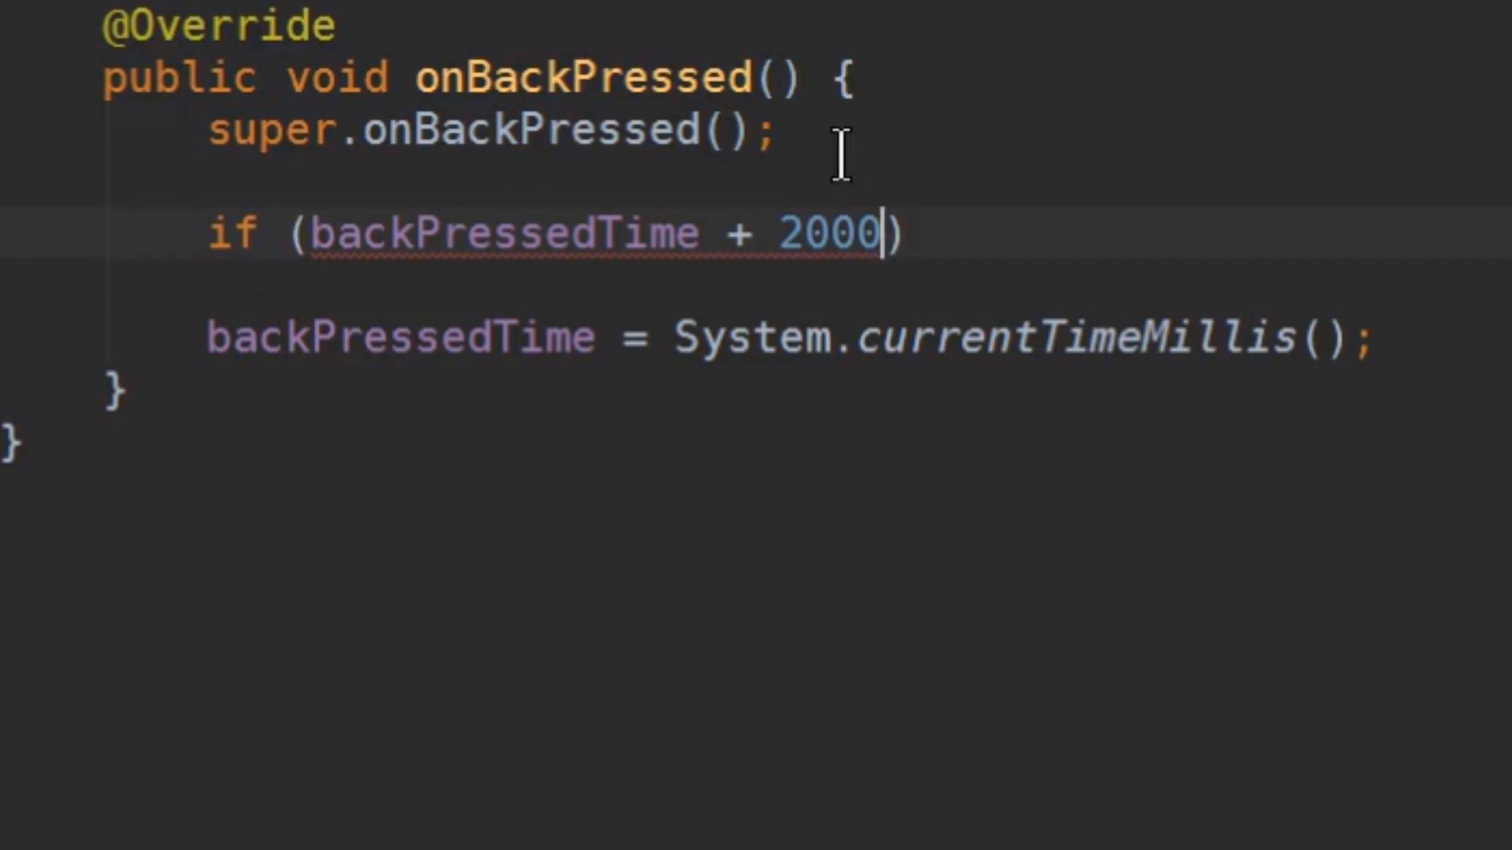
pyautogui.write('> System.currentTimeMillis(')
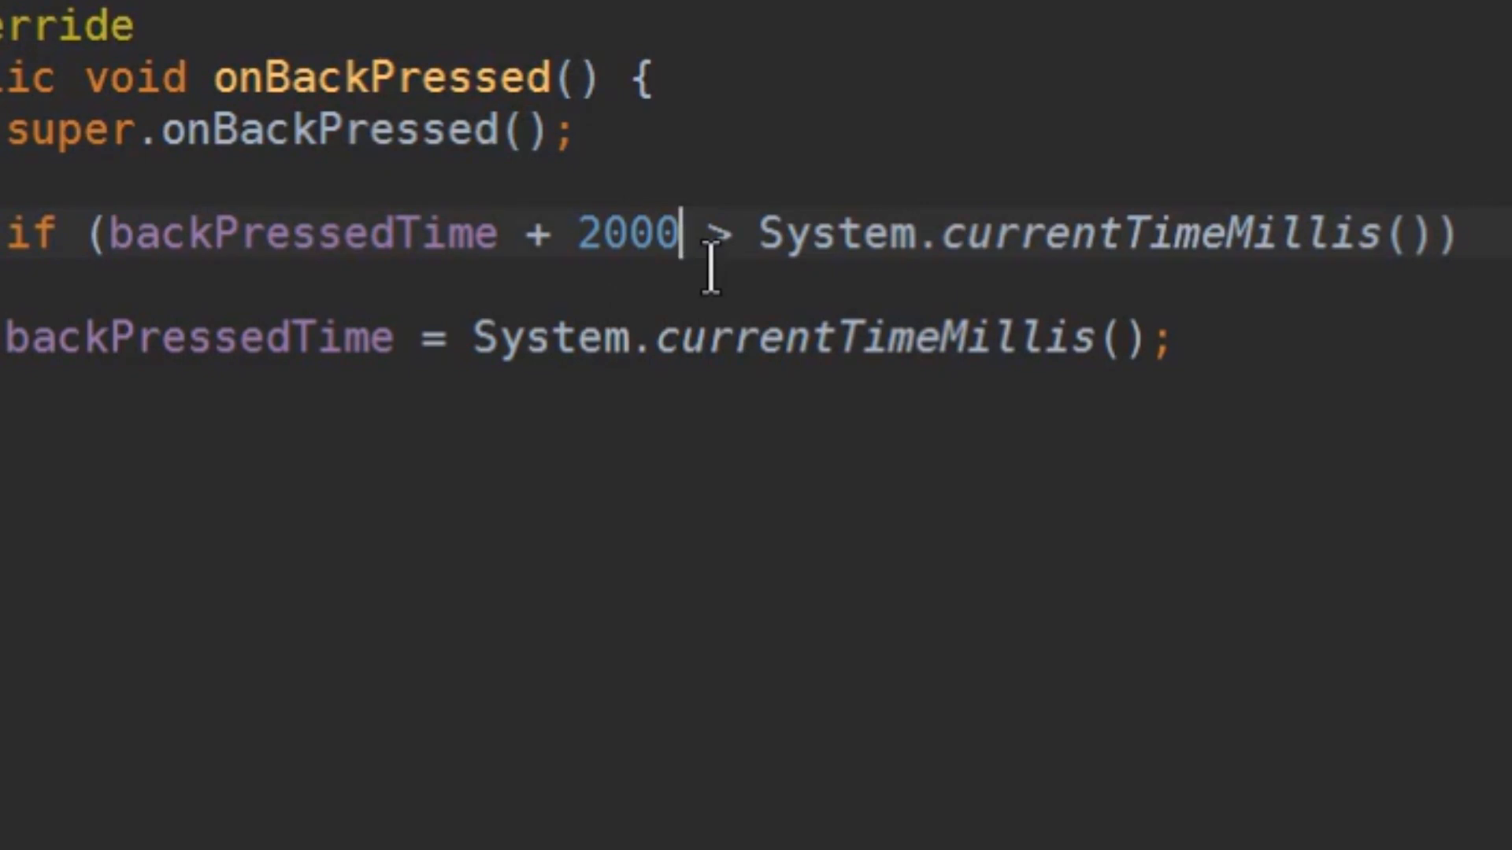
pyautogui.moveTo(111, 233); pyautogui.dragTo(679, 233)
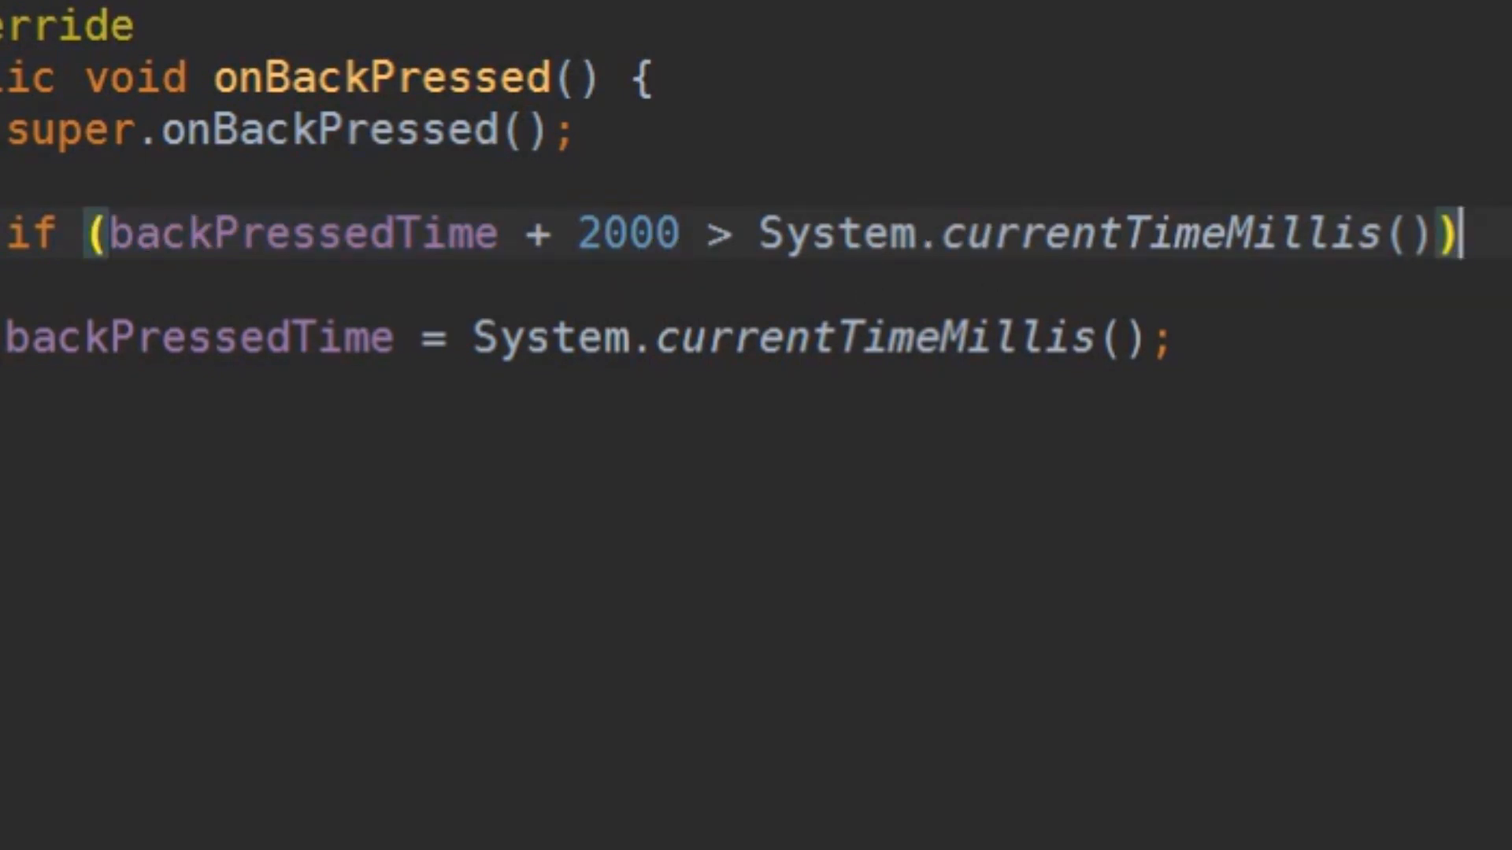
pyautogui.write('{')
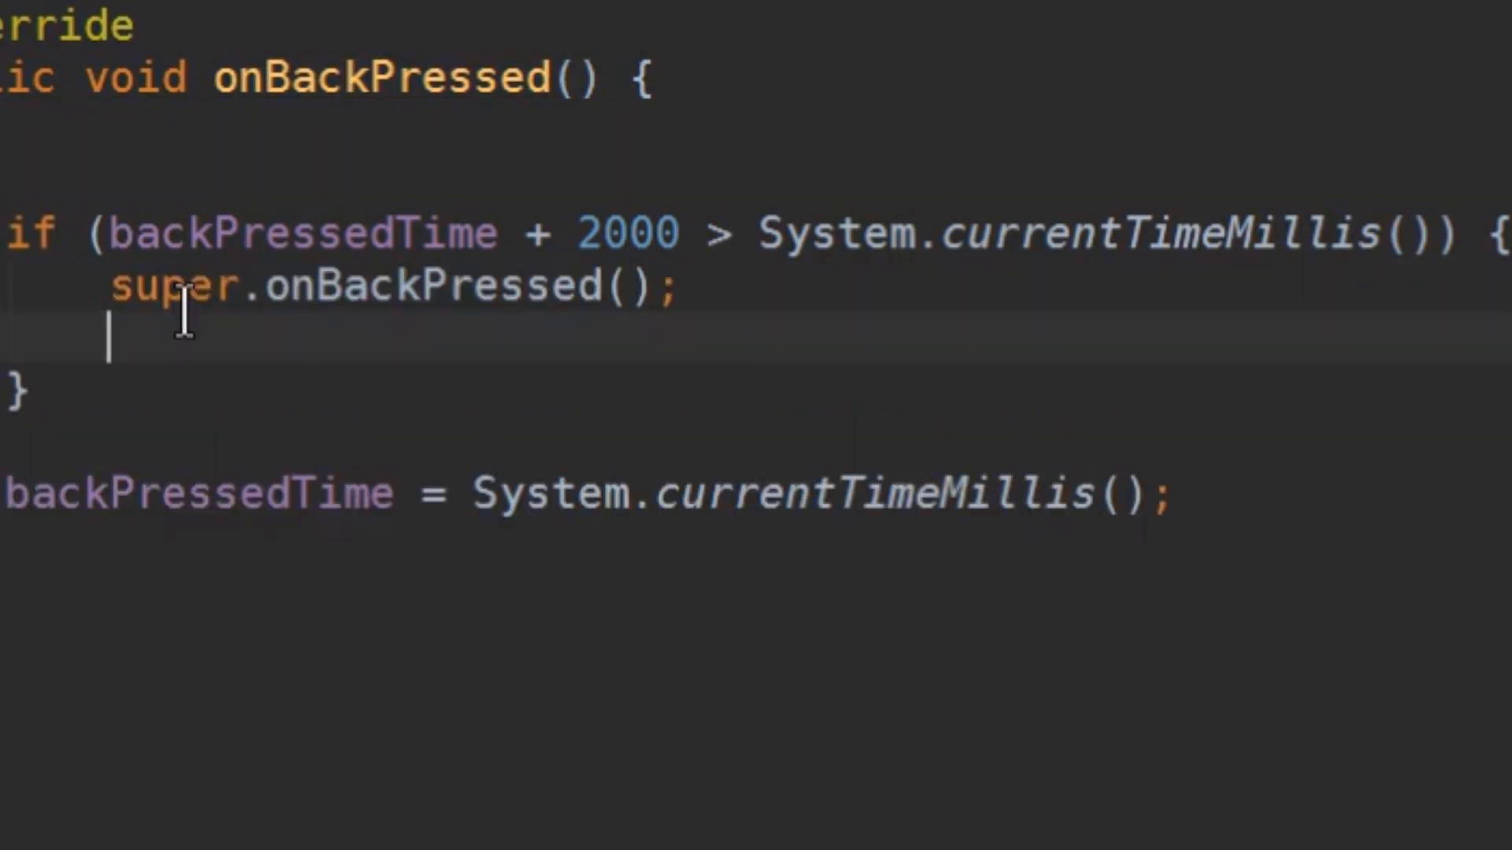
pyautogui.write('return;')
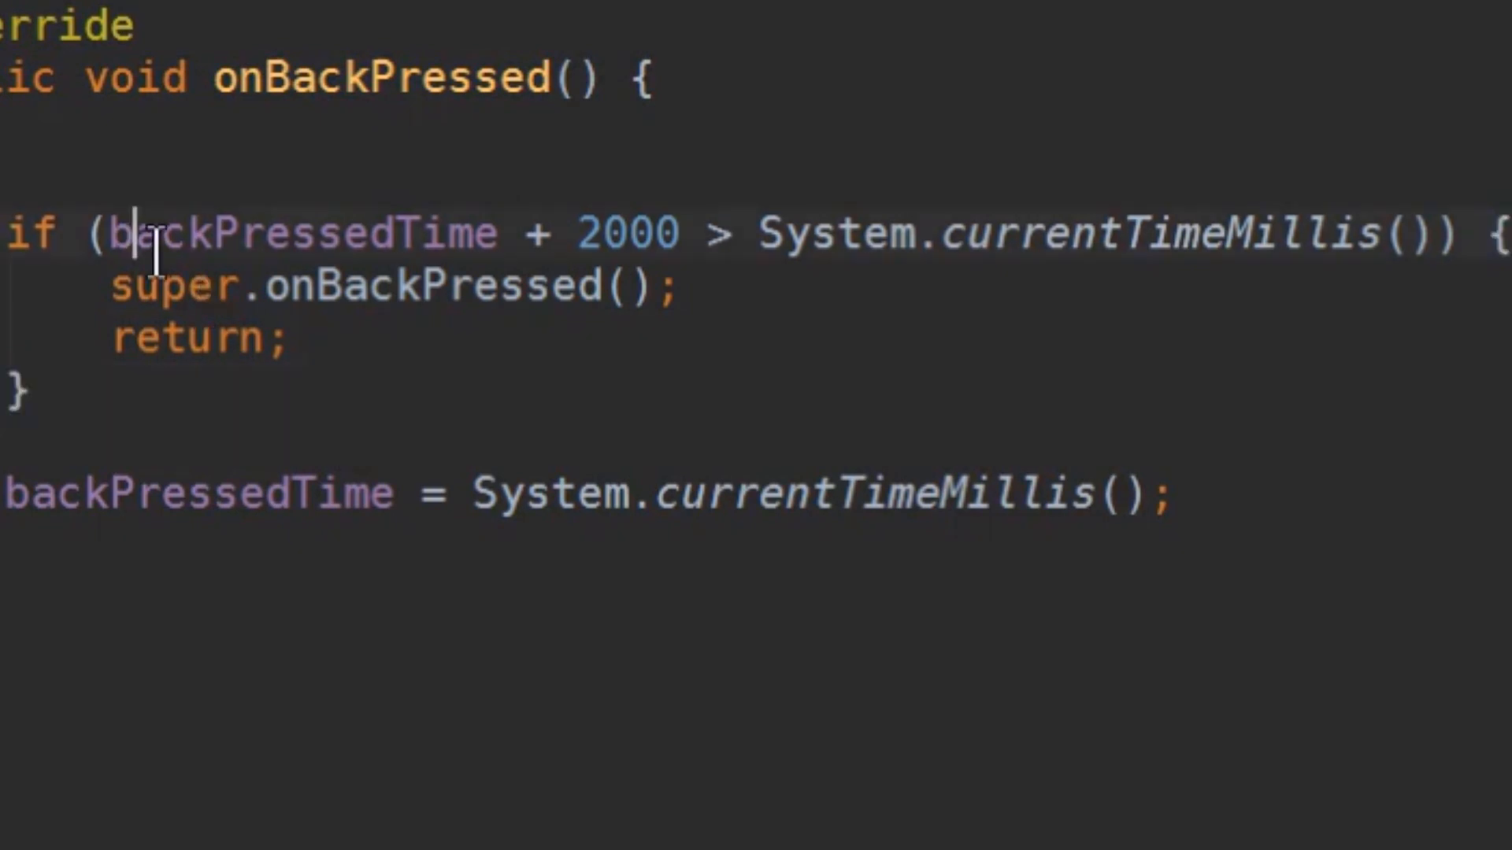
pyautogui.write('else {')
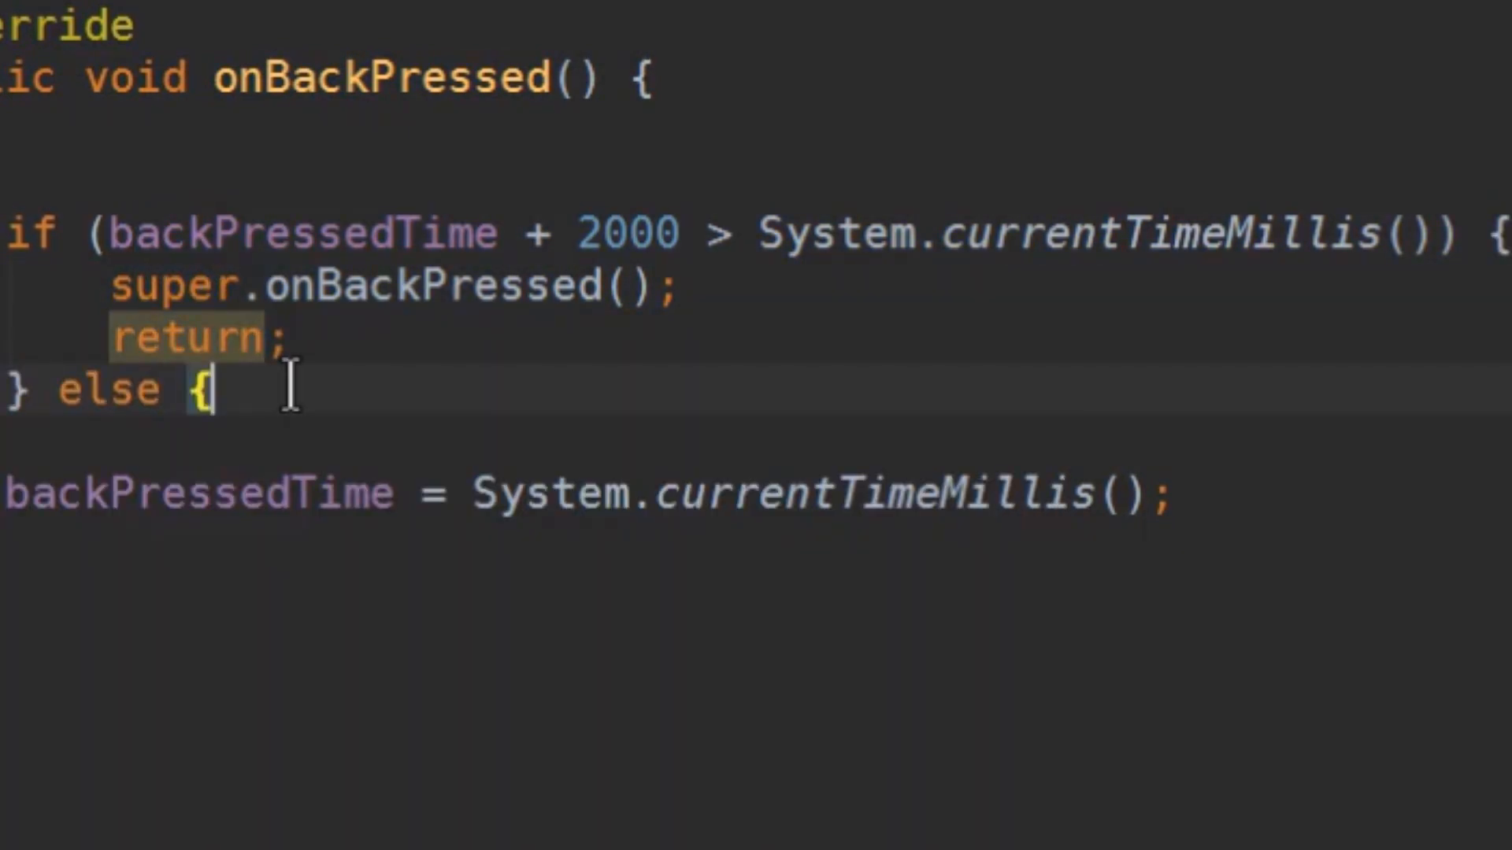
# In the else block, call Toast.makeText(getBaseContext(), "Press back again to exit", Toast.LENGTH_SHORT)
pyautogui.press('Enter')
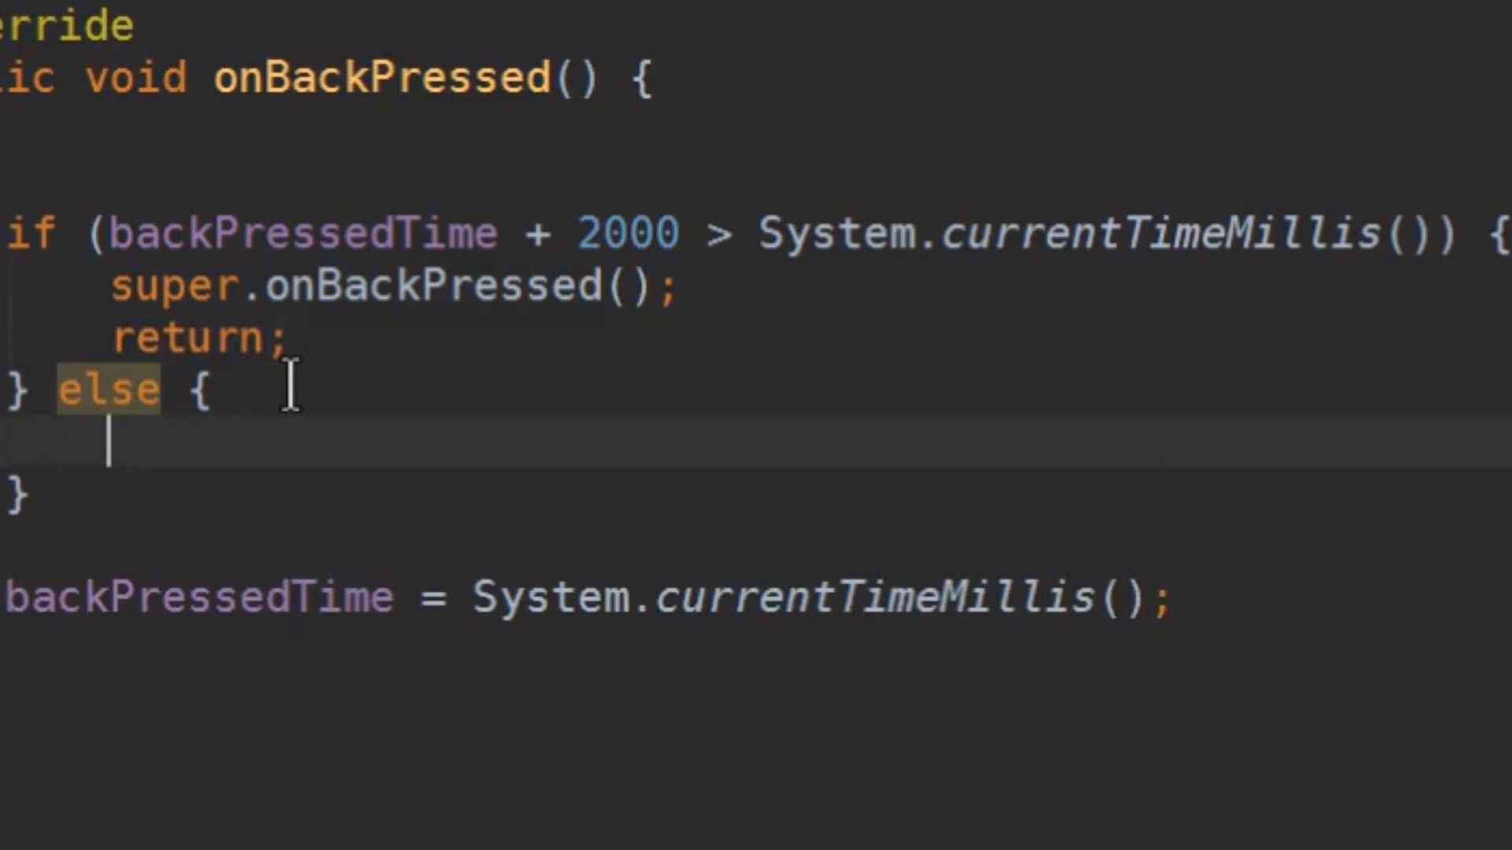
pyautogui.write('Toast.makeText(getBaseContext(')
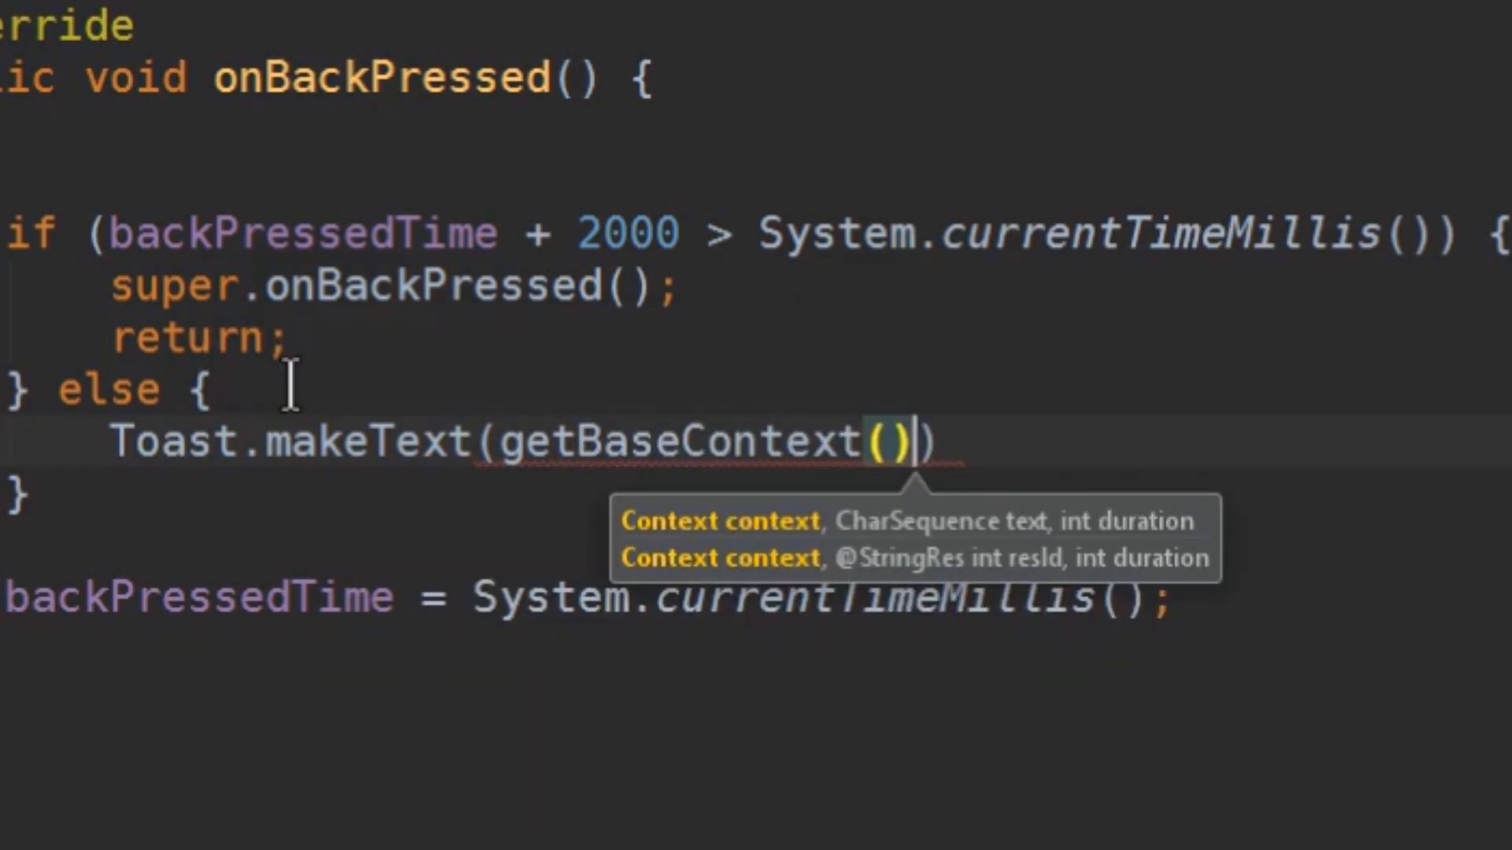
pyautogui.write(', ""')
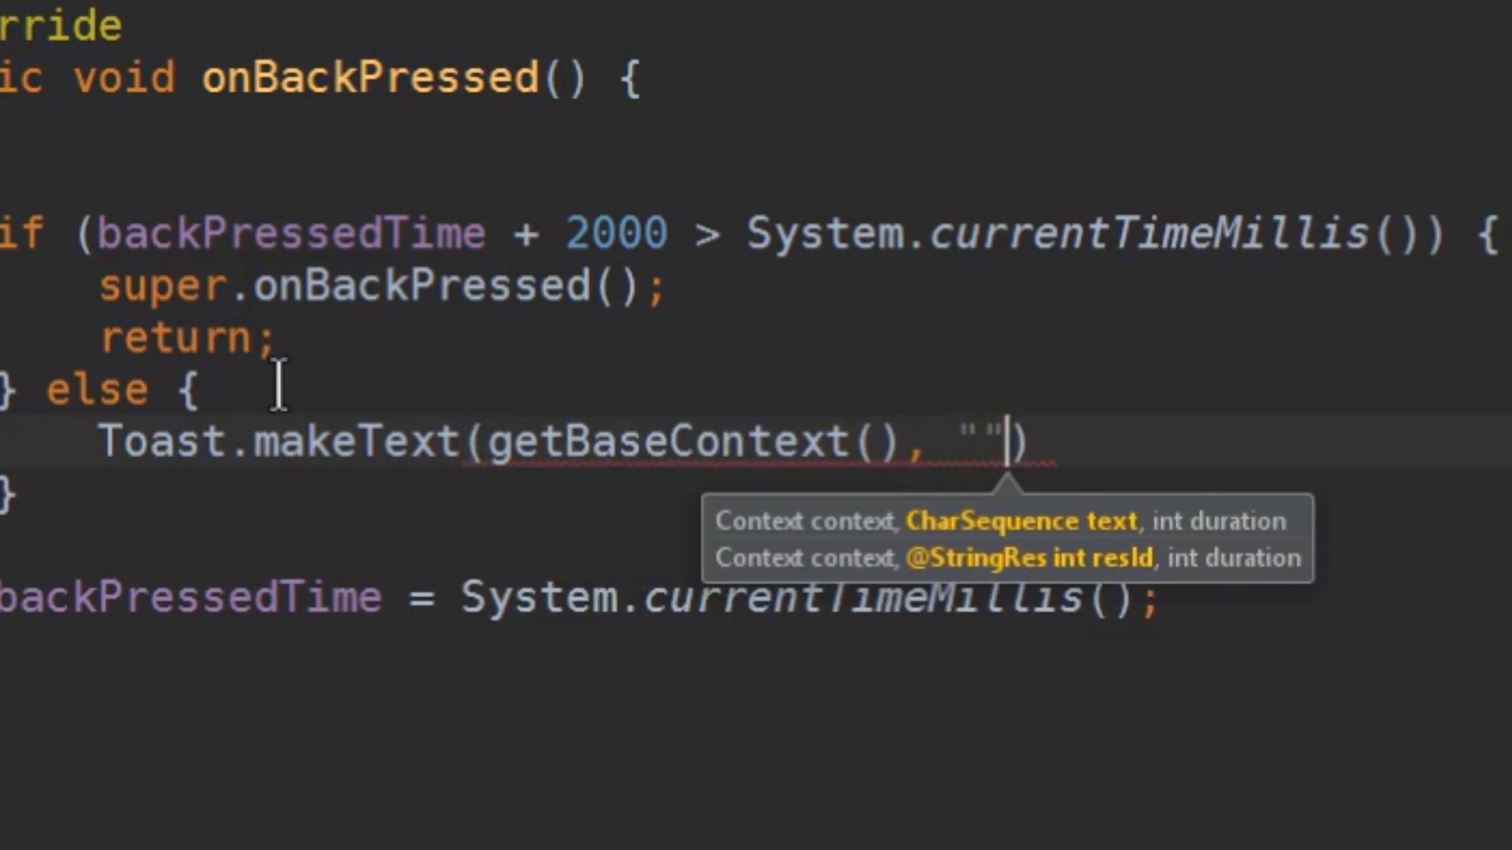
pyautogui.write('Press back again')
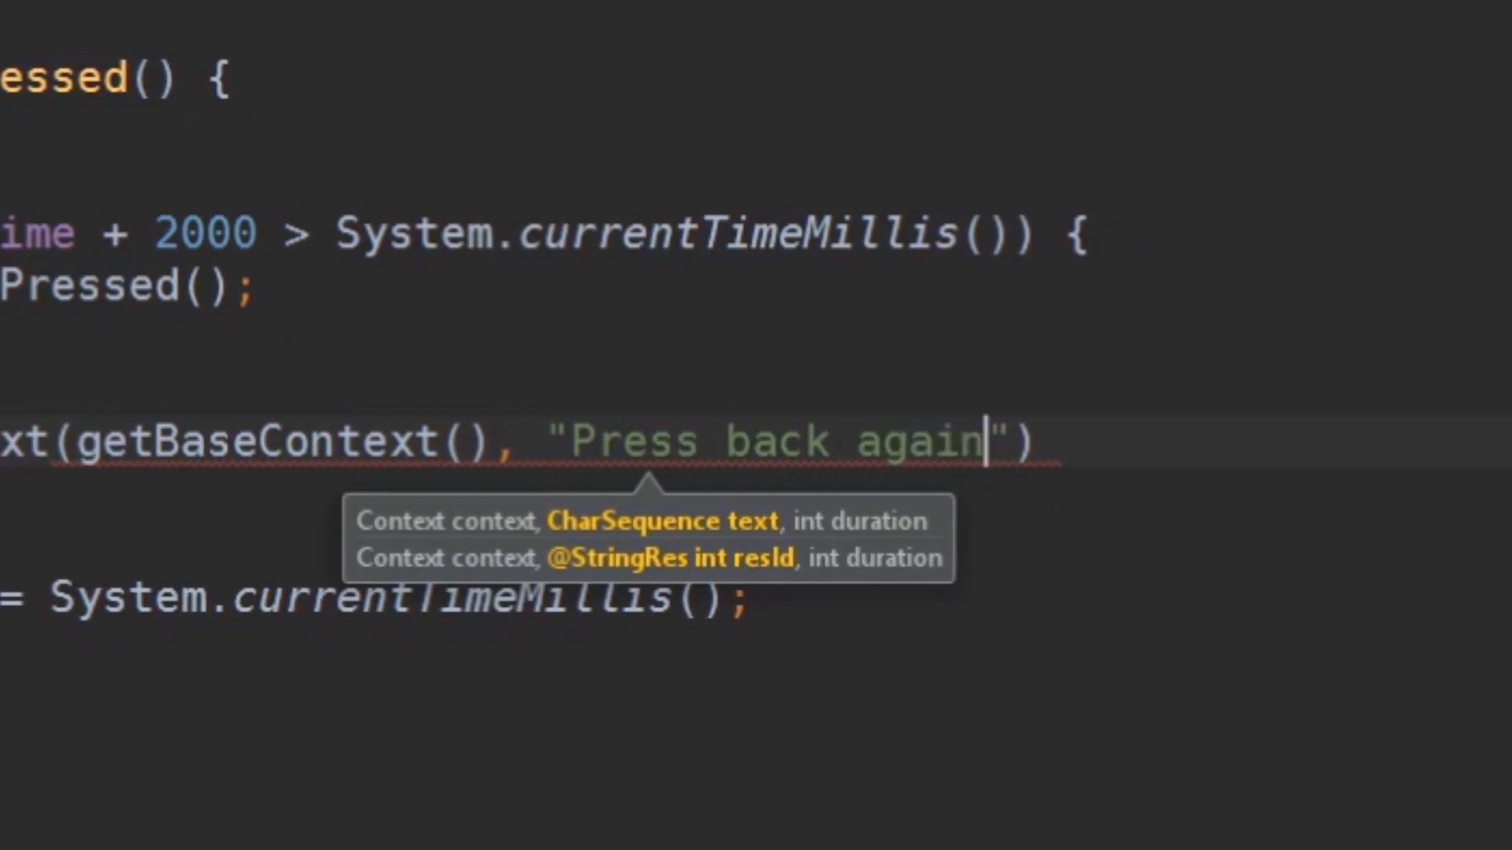
pyautogui.write('to exit", T)')
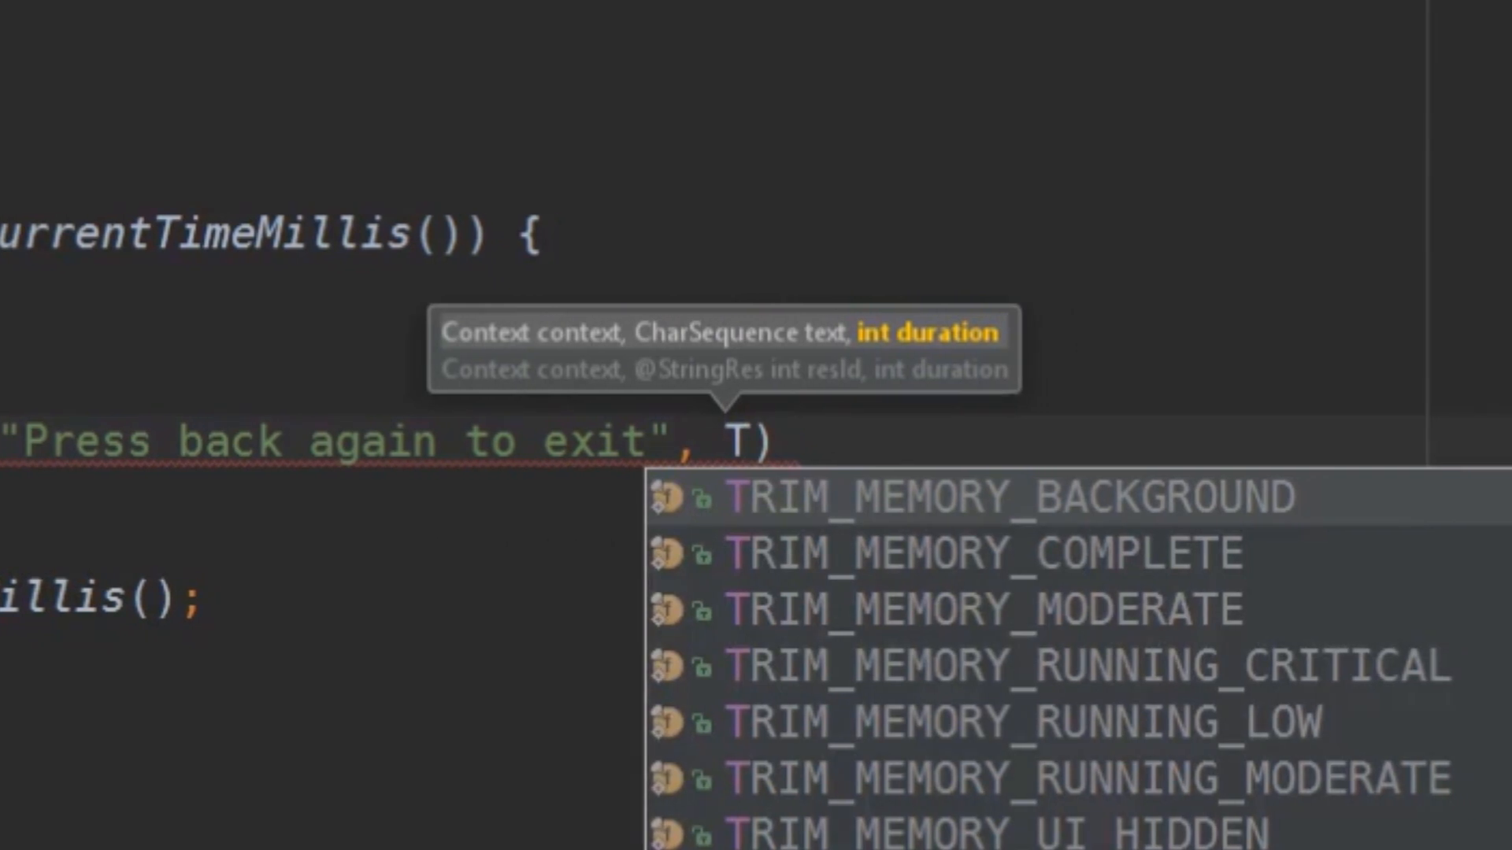
pyautogui.write('oast.LENGTH_SHORT')
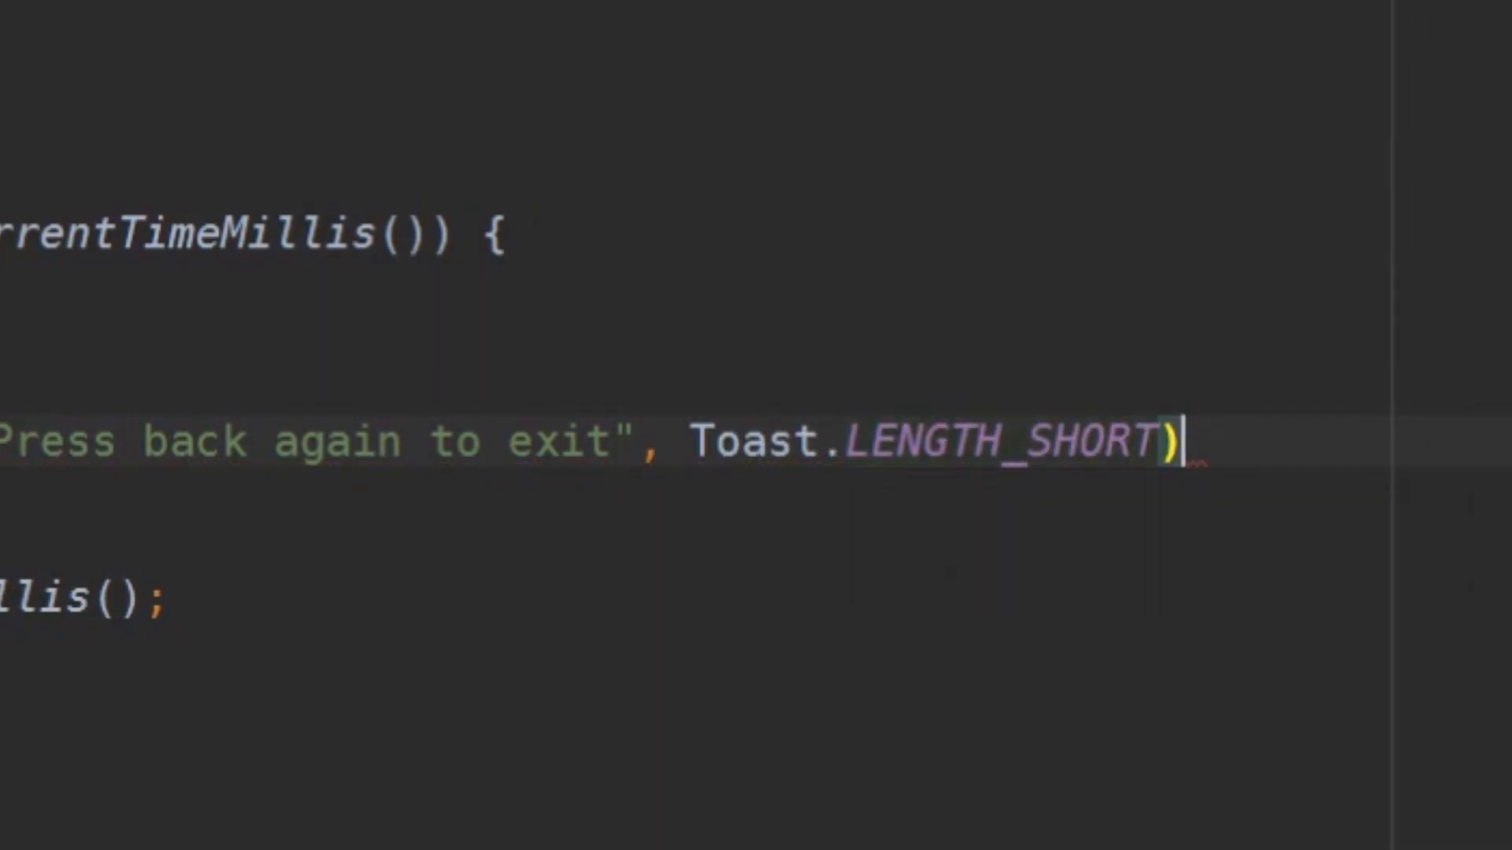
pyautogui.write('.sh')
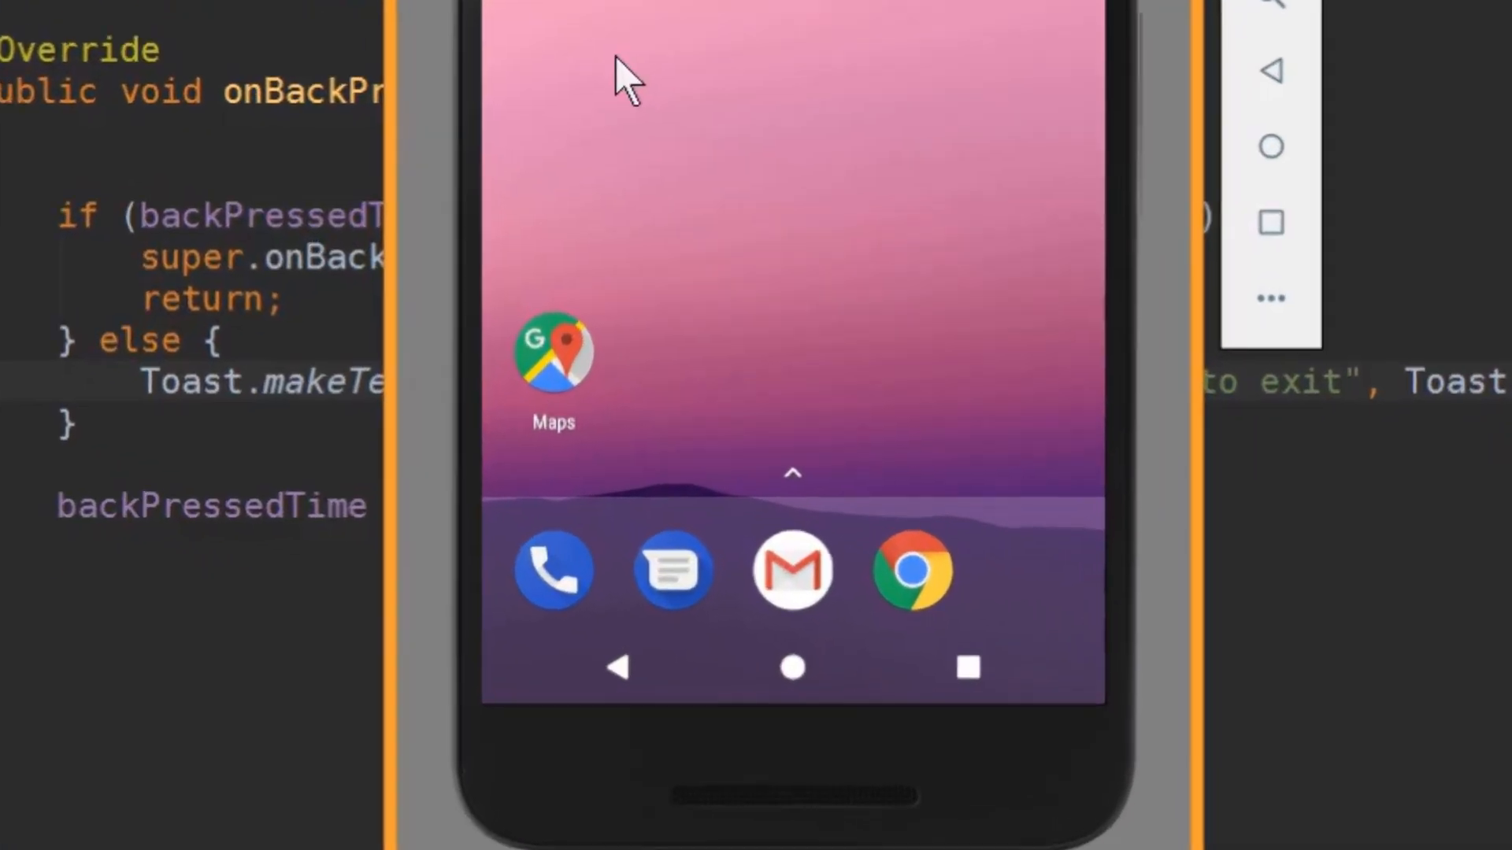
# Run the app and press Back once to see the 'Press back again to exit' toast
pyautogui.click(615, 667)
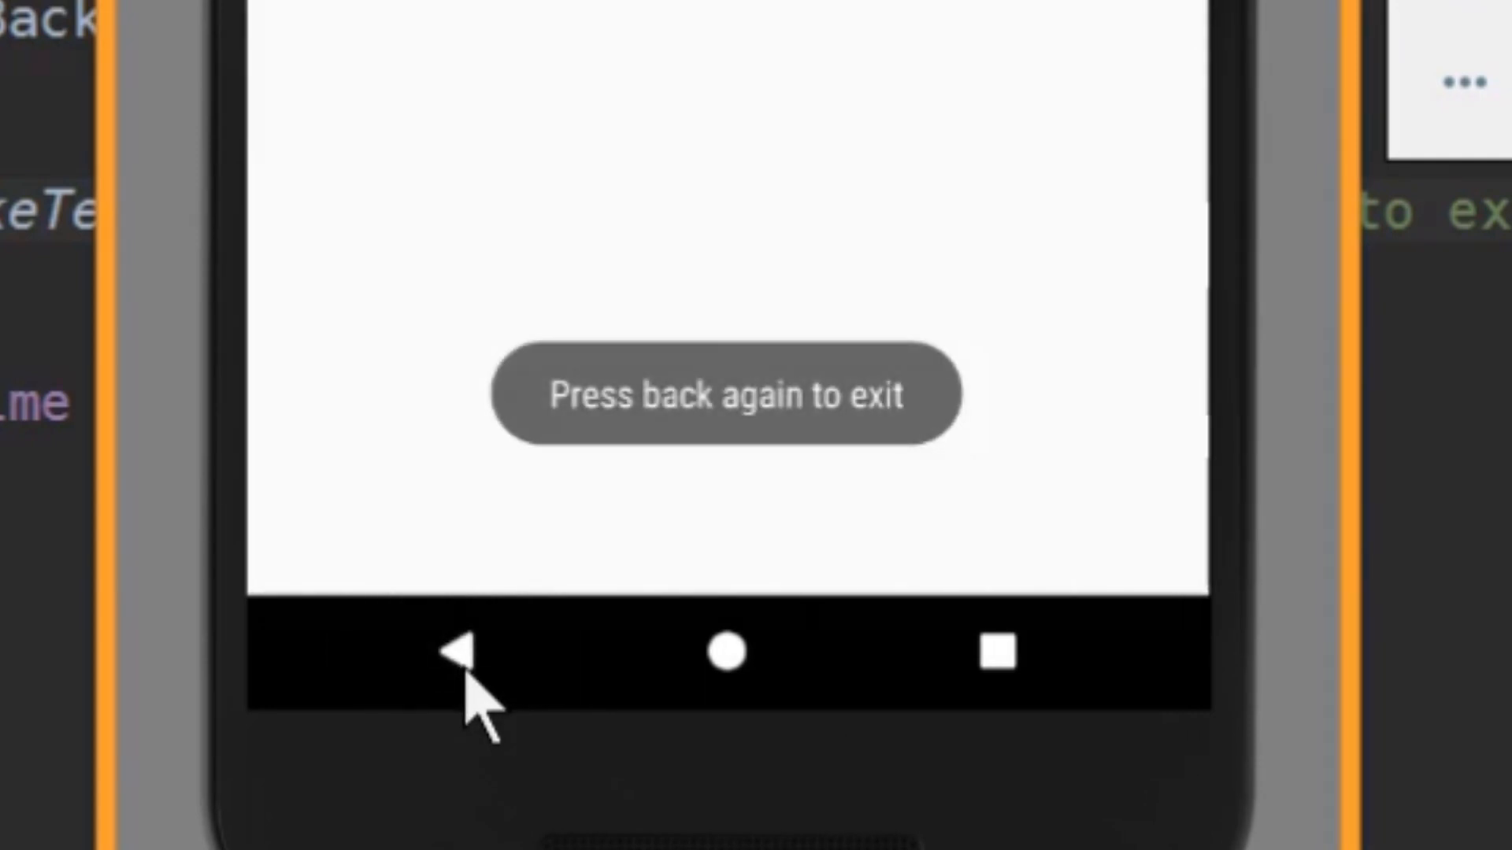
pyautogui.click(456, 654)
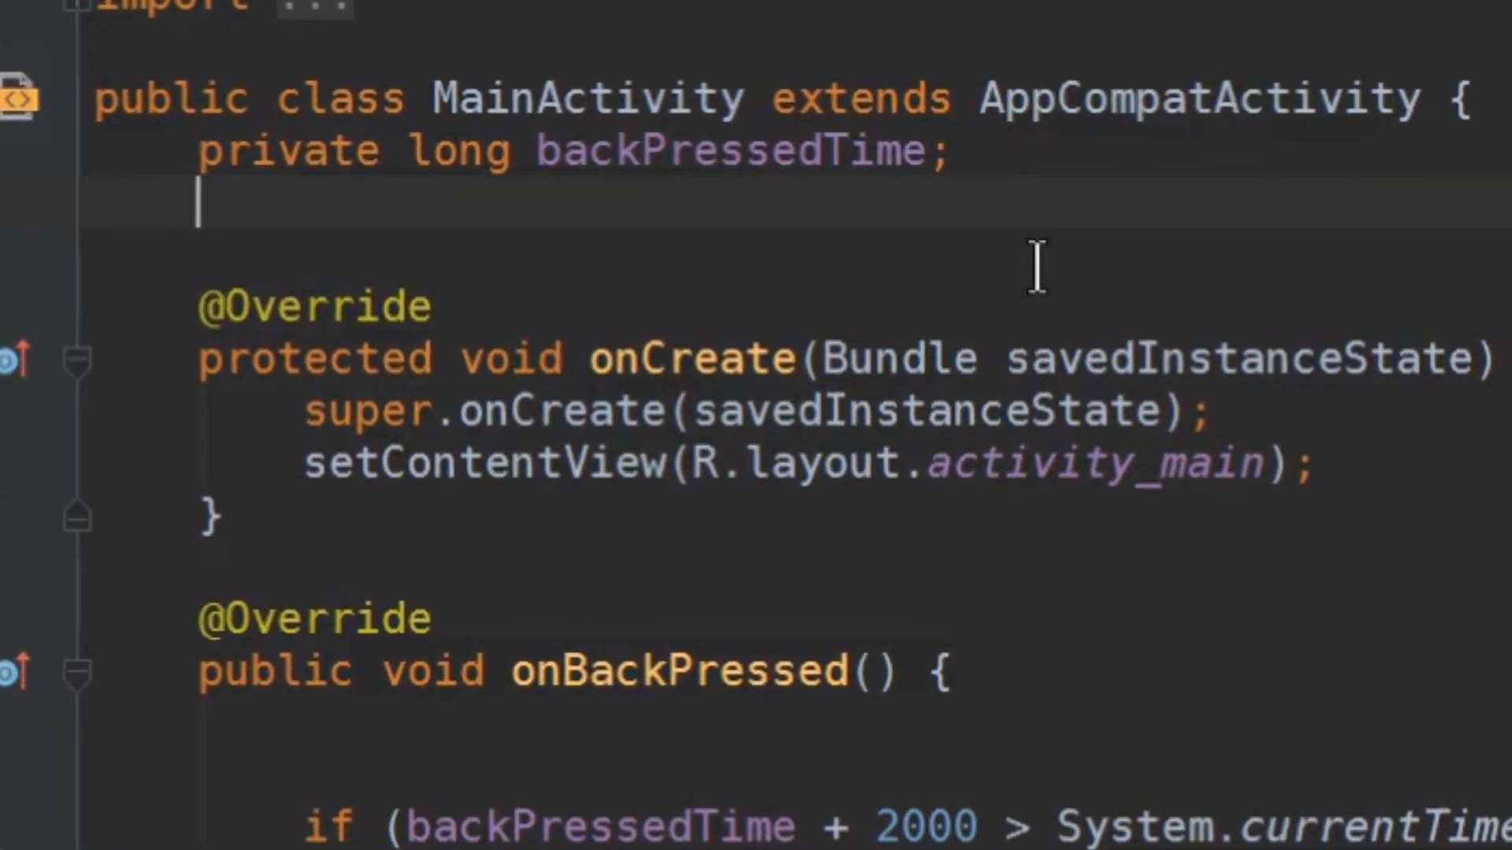
# Add a backToast field, assign the toast to it, call show(), and cancel it before exiting
pyautogui.write('private Toas')
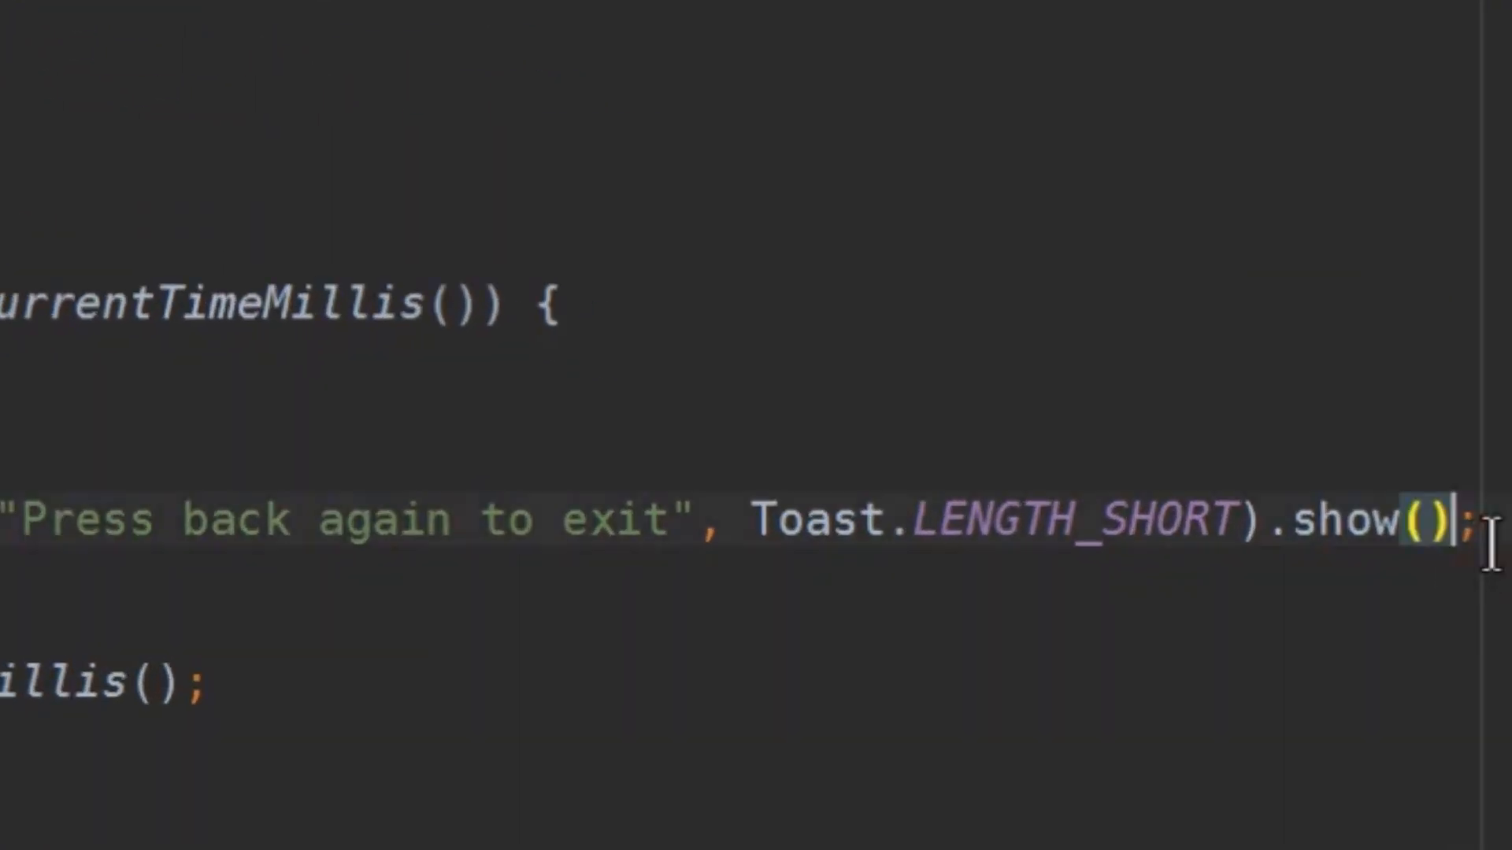
pyautogui.write('b')
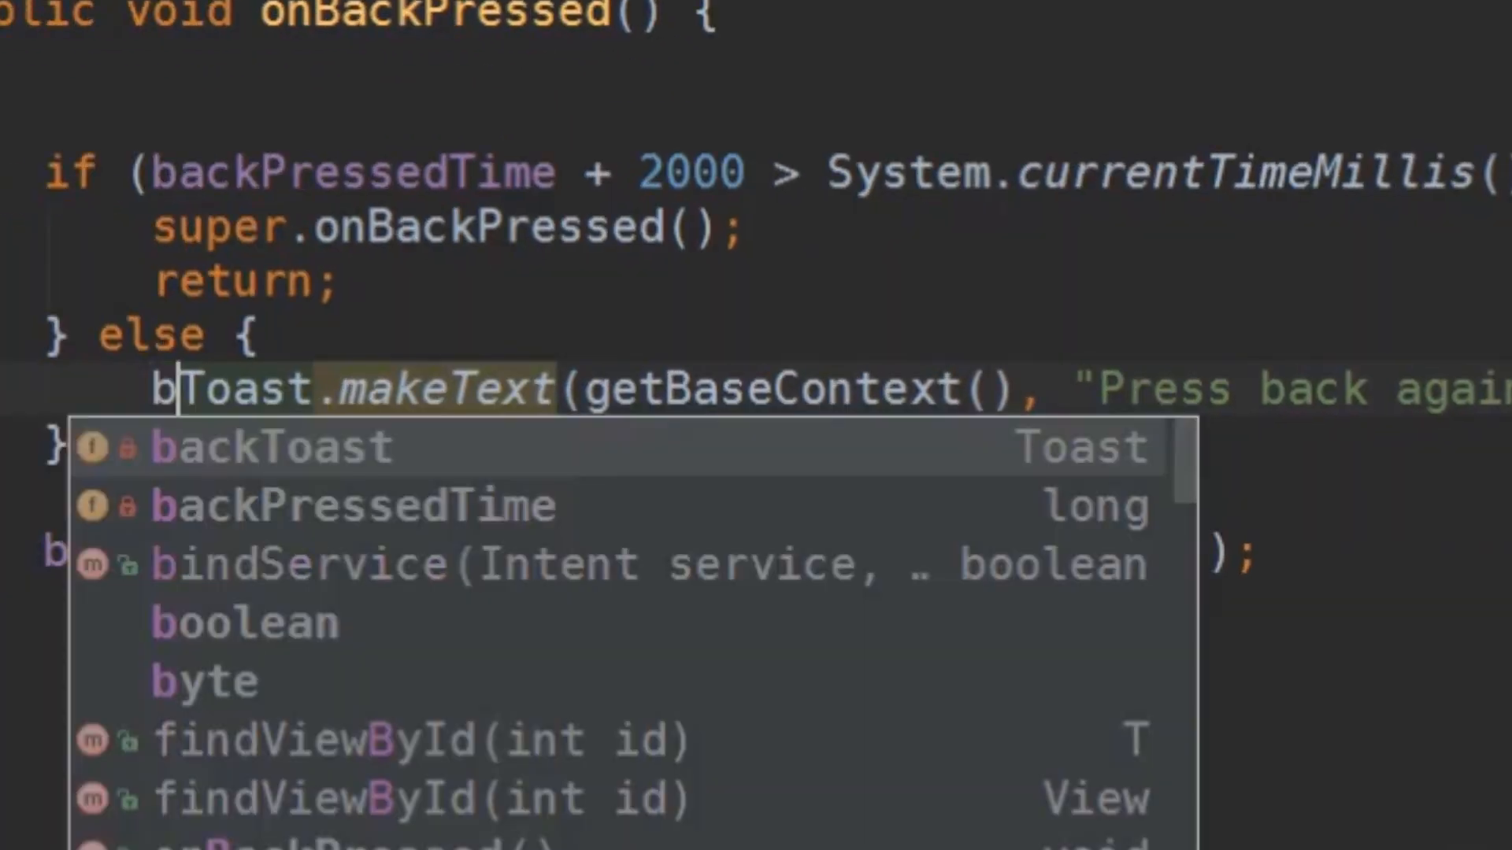
pyautogui.click(270, 445)
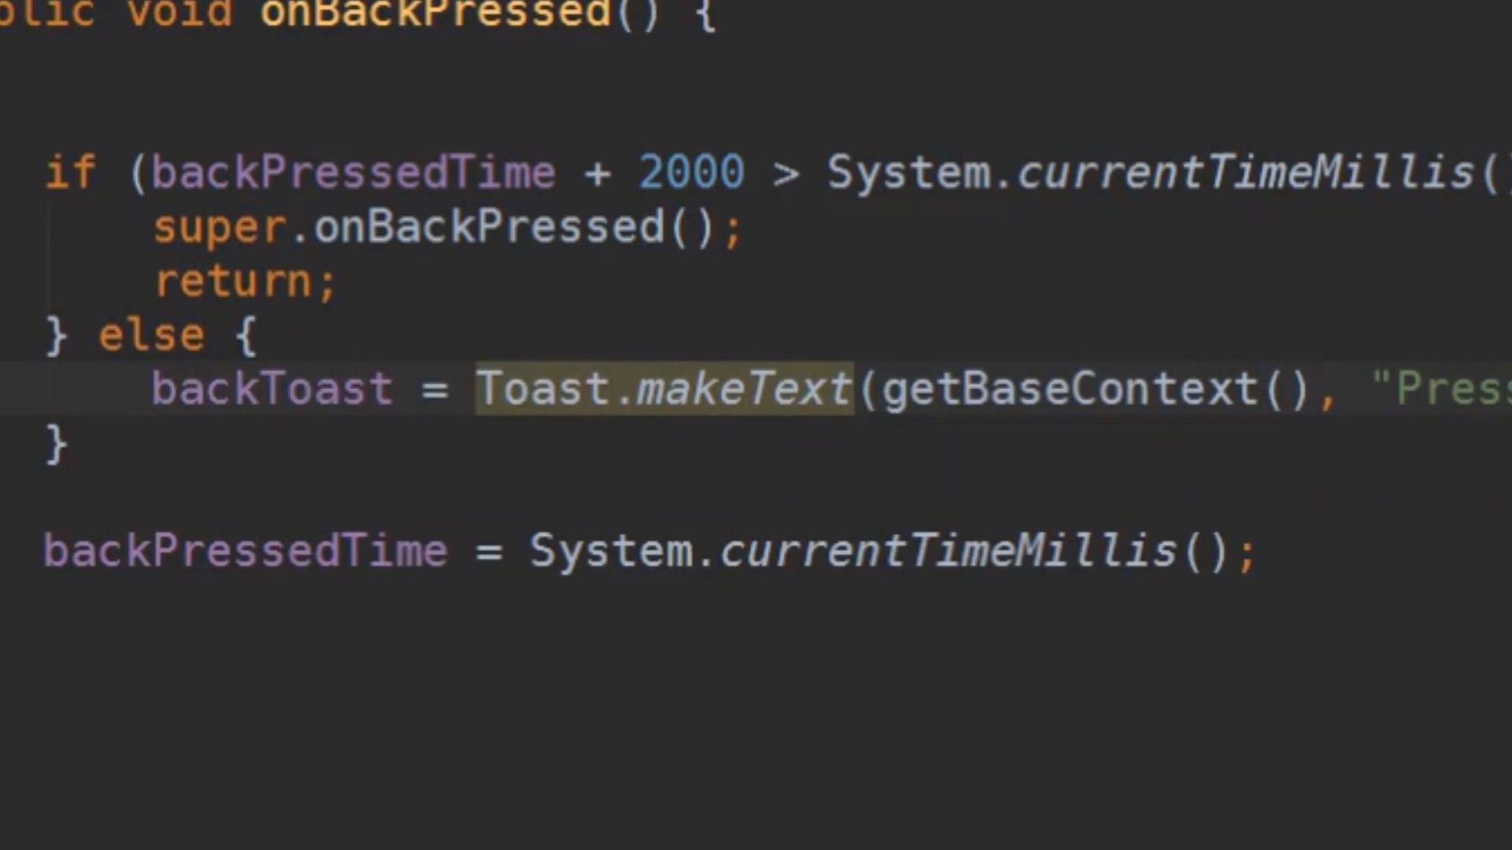
pyautogui.write('backToast')
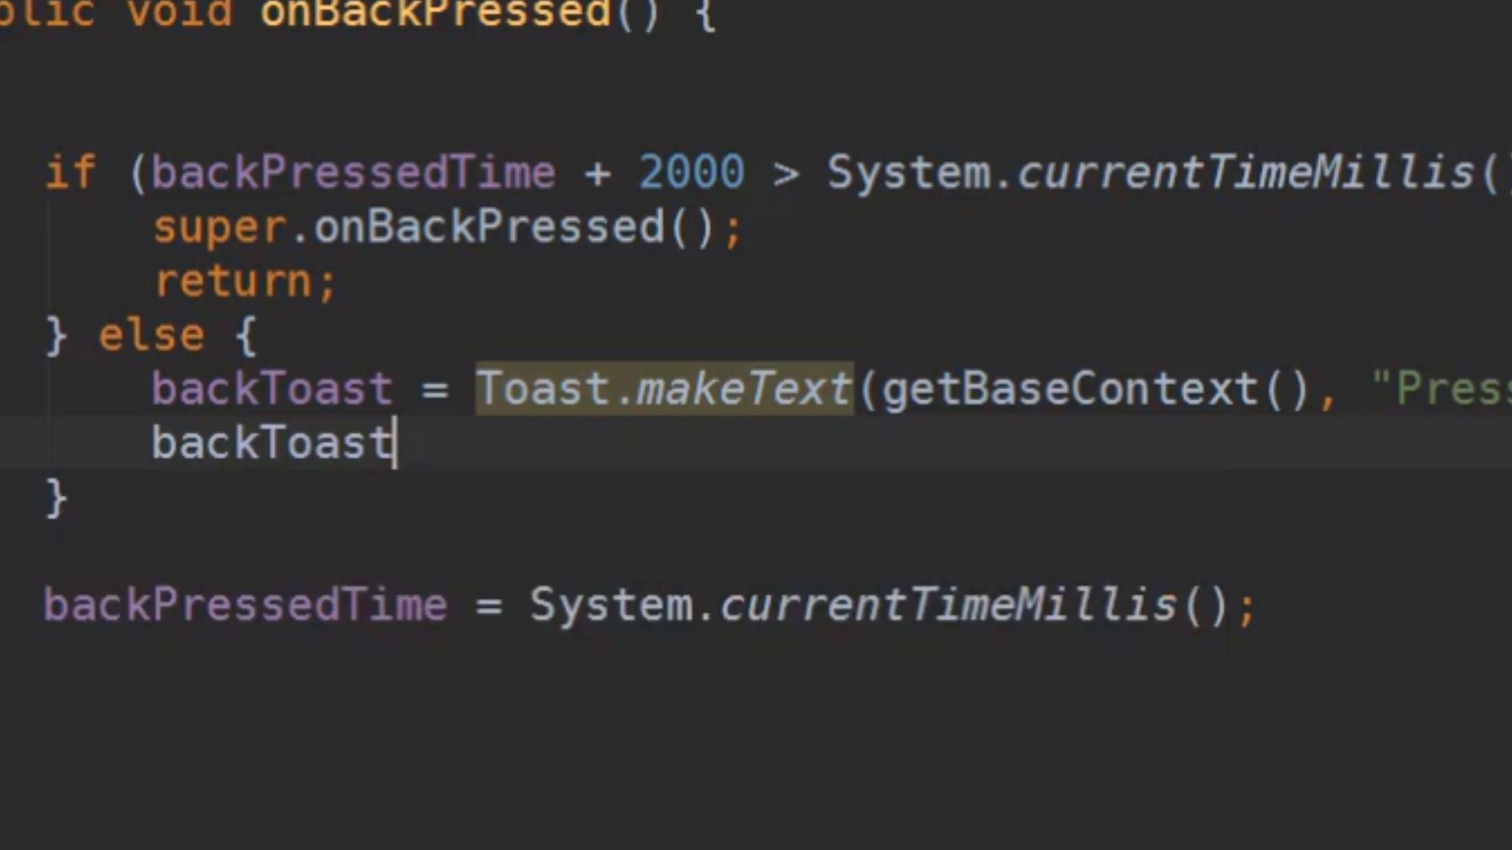
pyautogui.write('.show();')
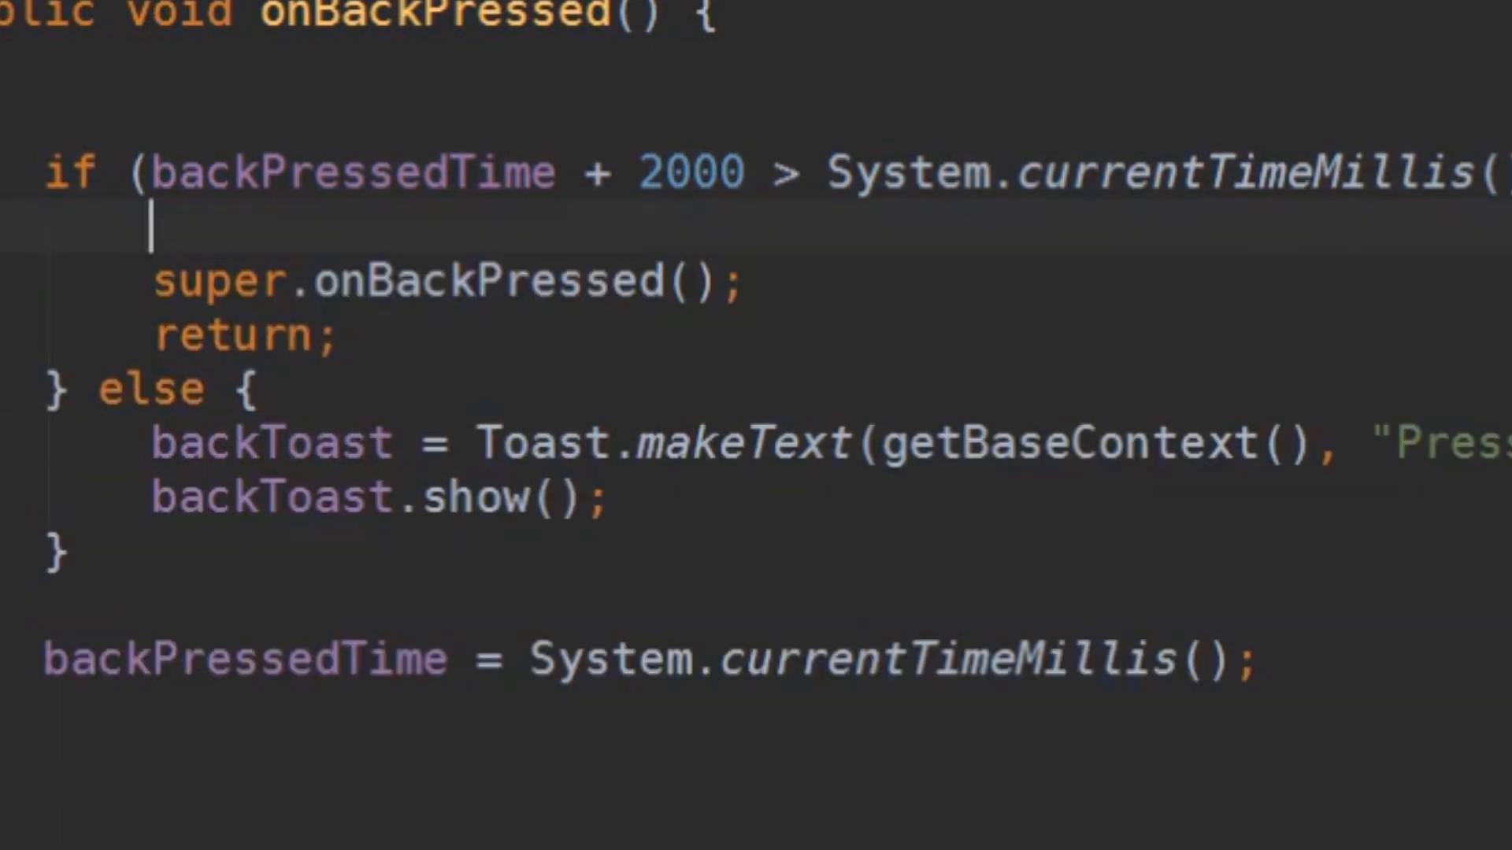
pyautogui.write('backToast.cancel();')
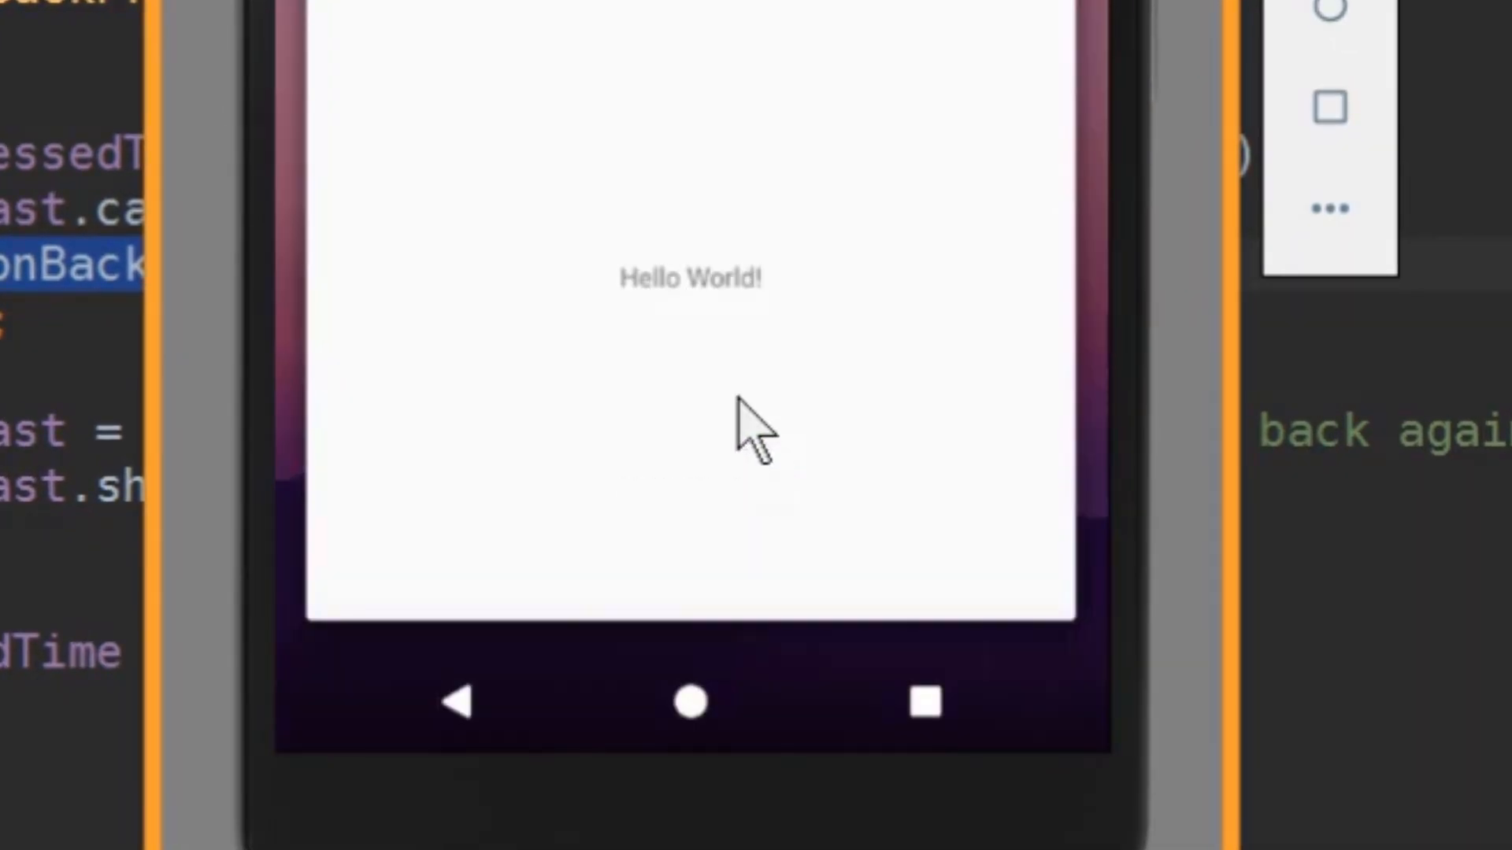
# Press Back twice in the relaunched app to exit to the home screen
pyautogui.click(459, 701)
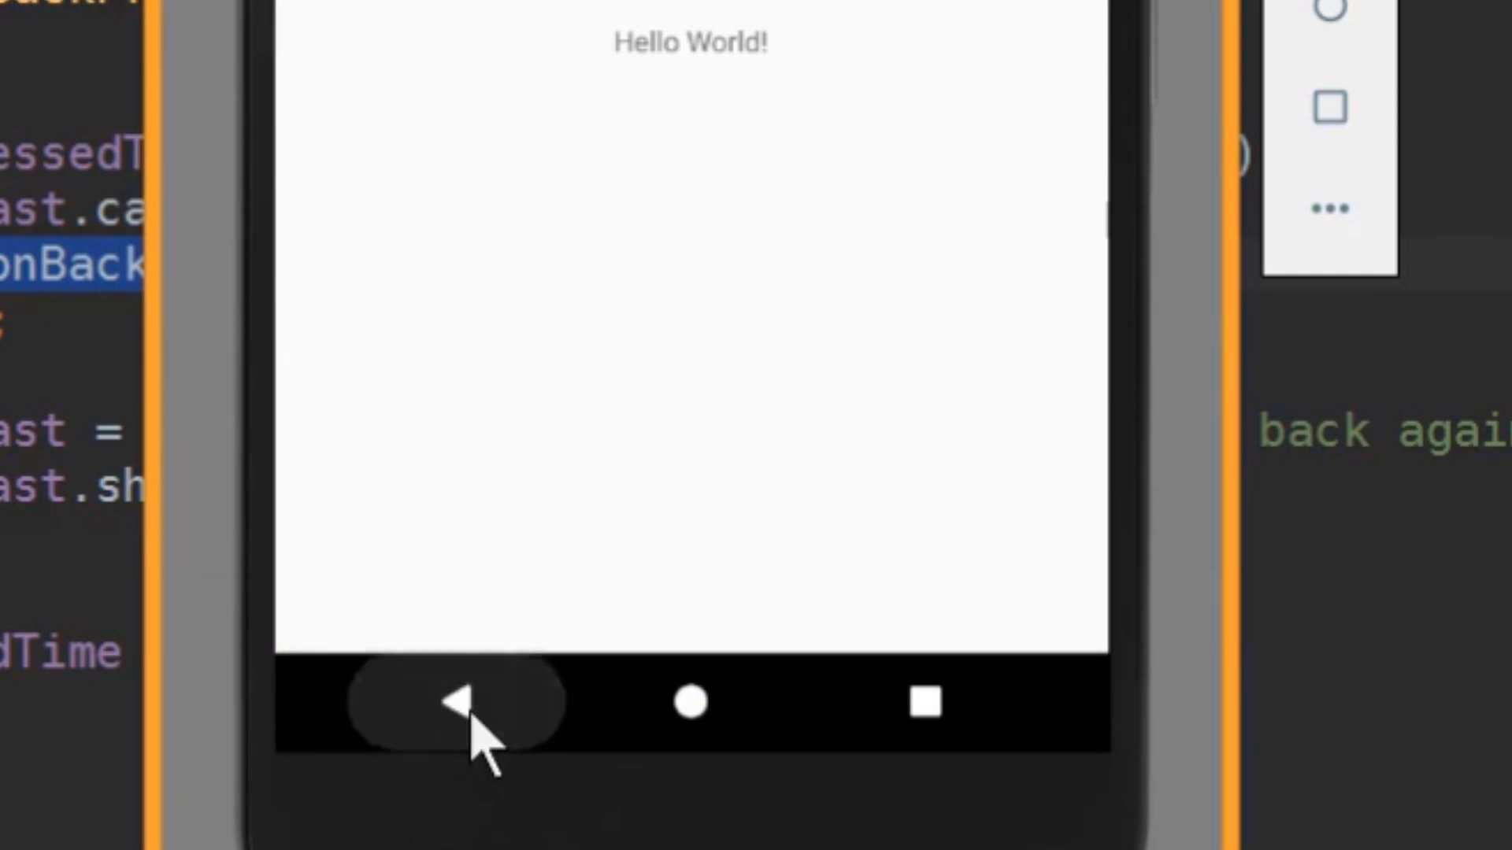
pyautogui.click(454, 701)
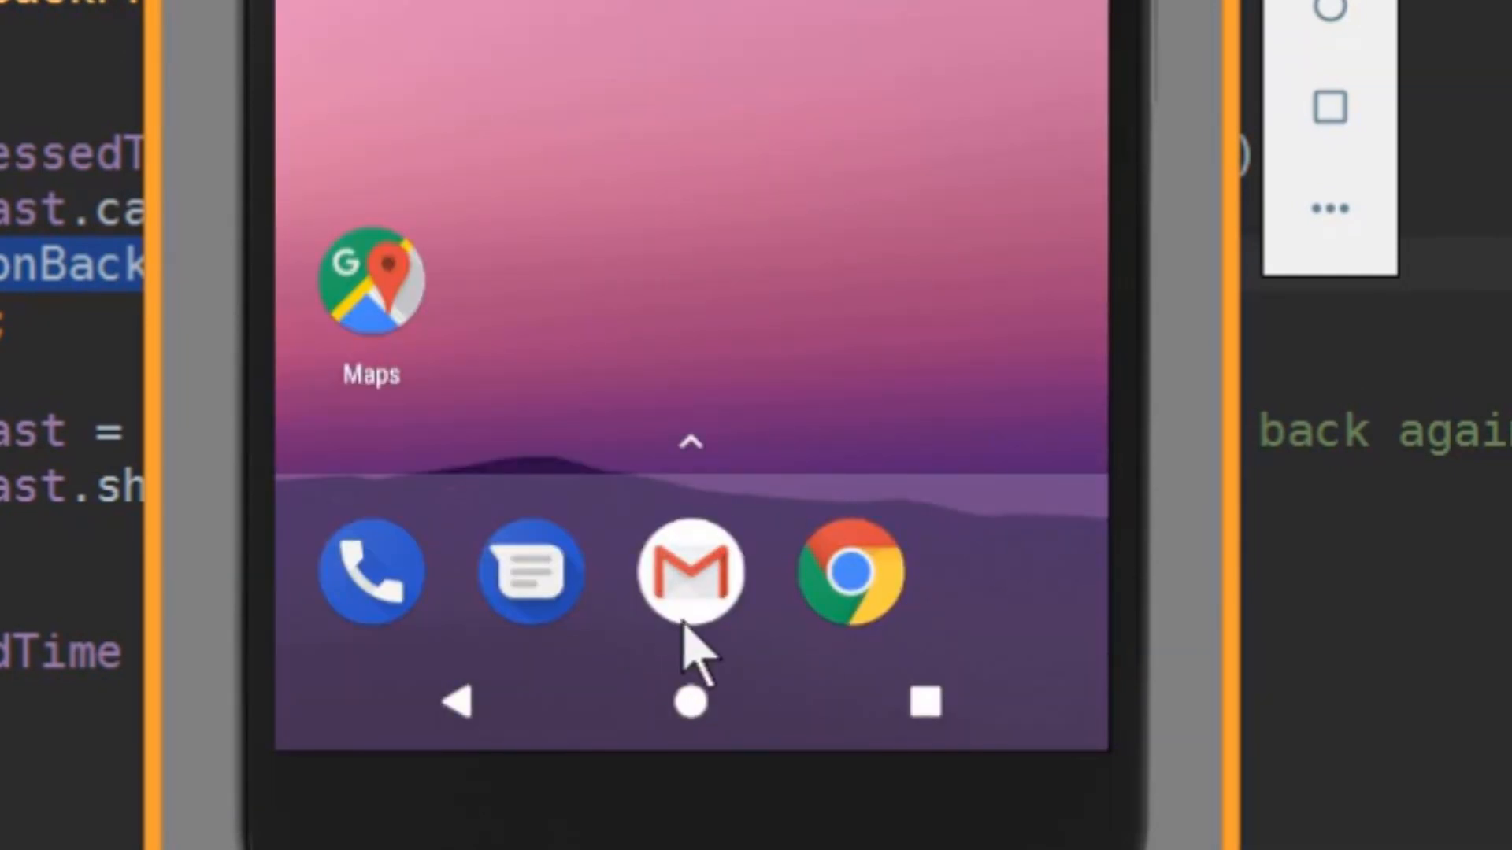